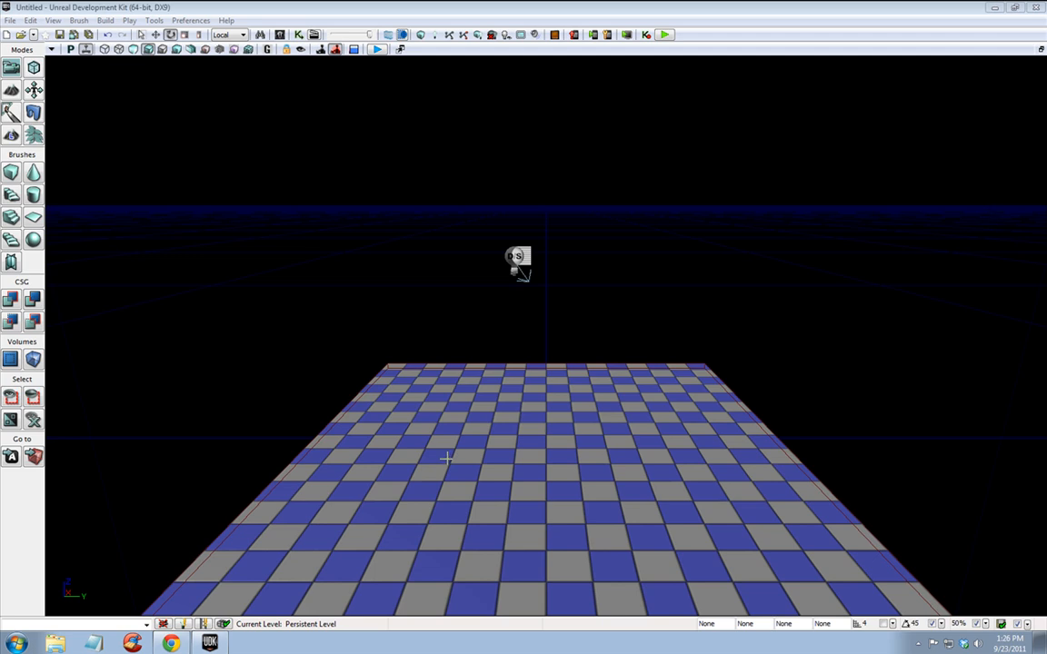
mouse_move(536, 443)
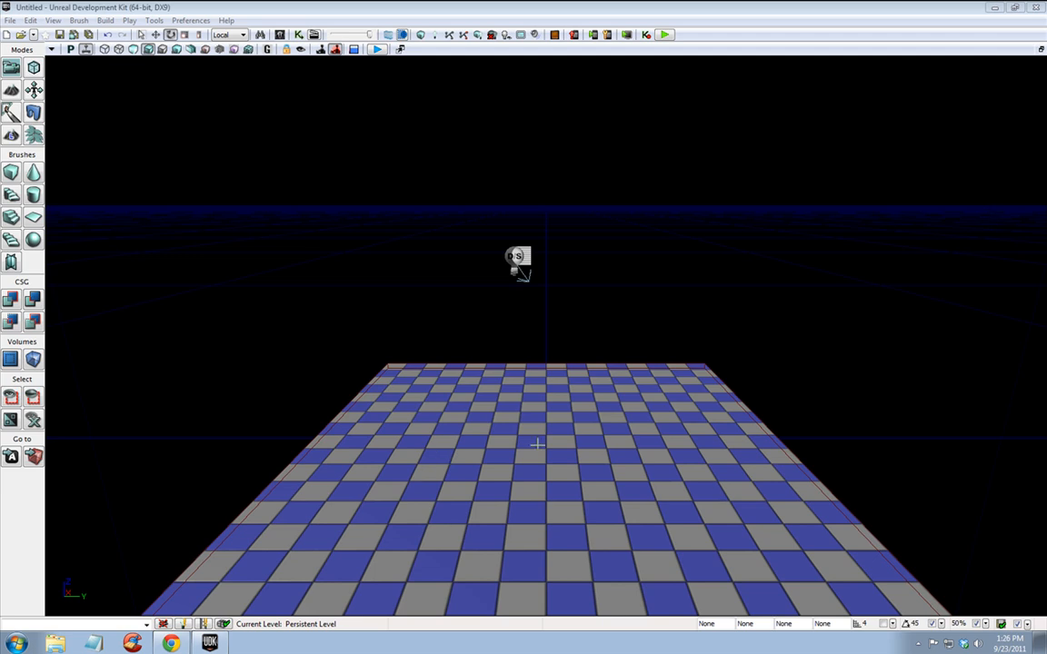
mouse_move(512, 297)
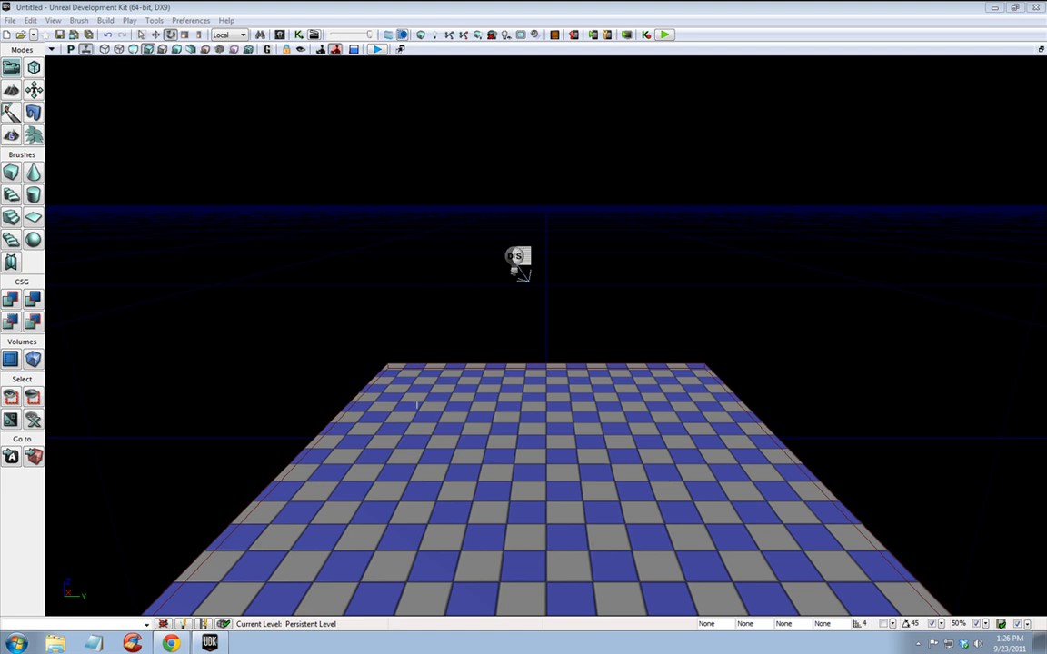
Add a PathNode actor on the floor and nudge it into position near the back edge.
right_click(518, 258)
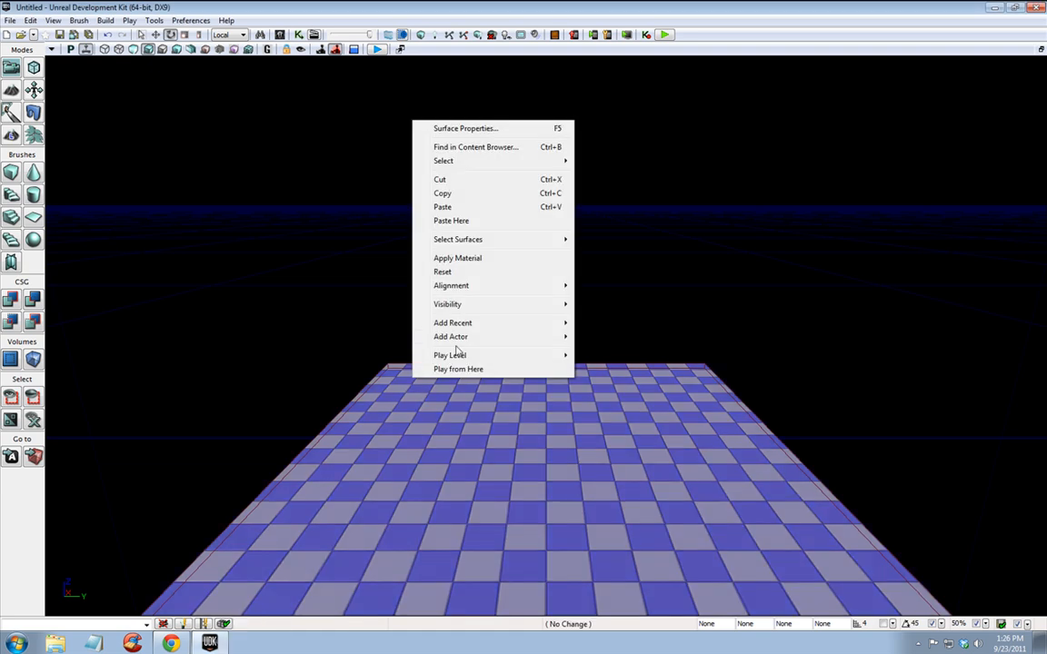
mouse_move(451, 336)
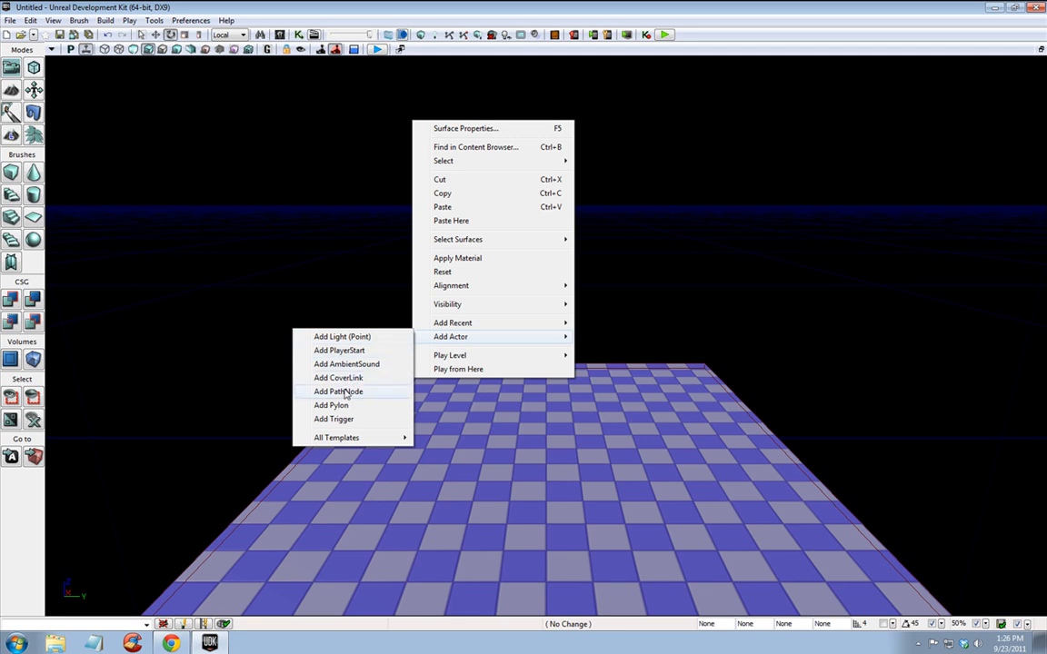
left_click(338, 390)
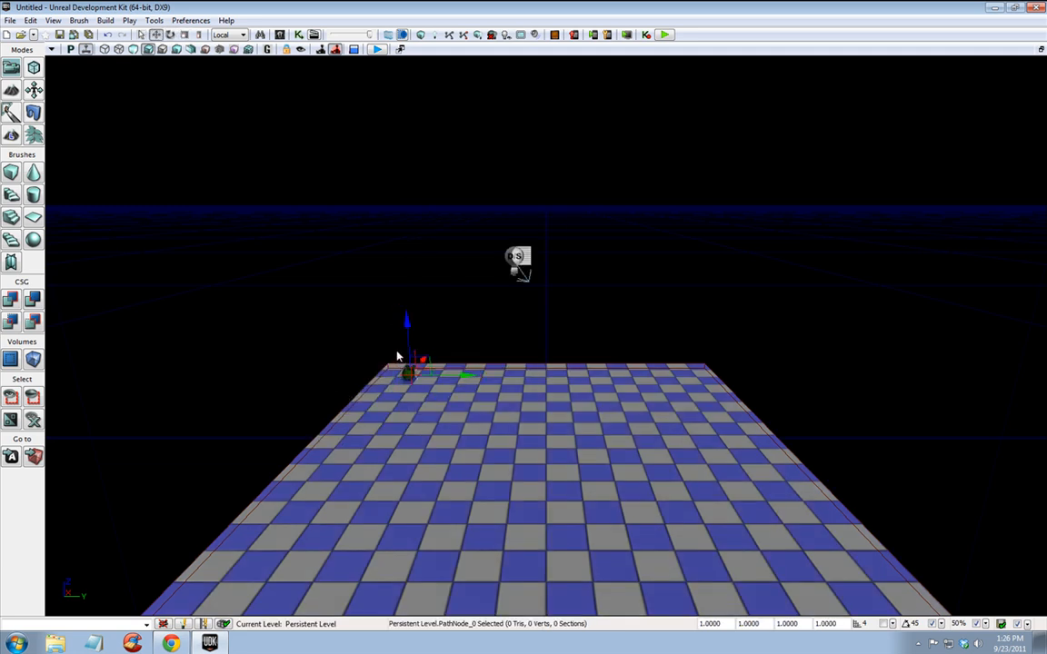
left_click_drag(409, 349, 471, 349)
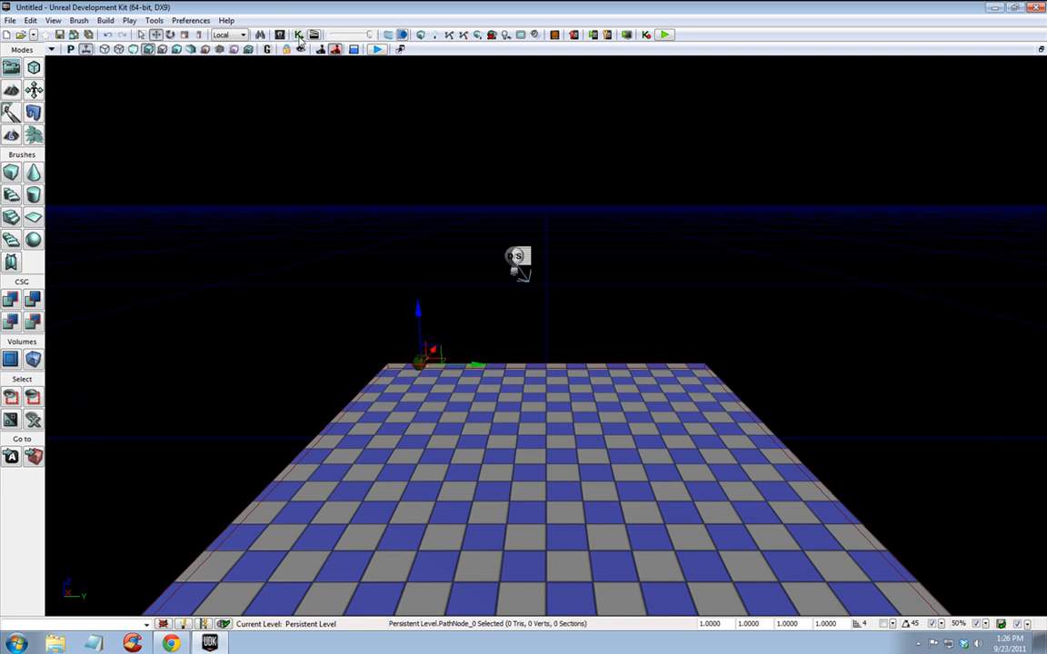
Bring up the UnrealKismet editor with the Actor Factory node and clear the selection.
left_click(298, 34)
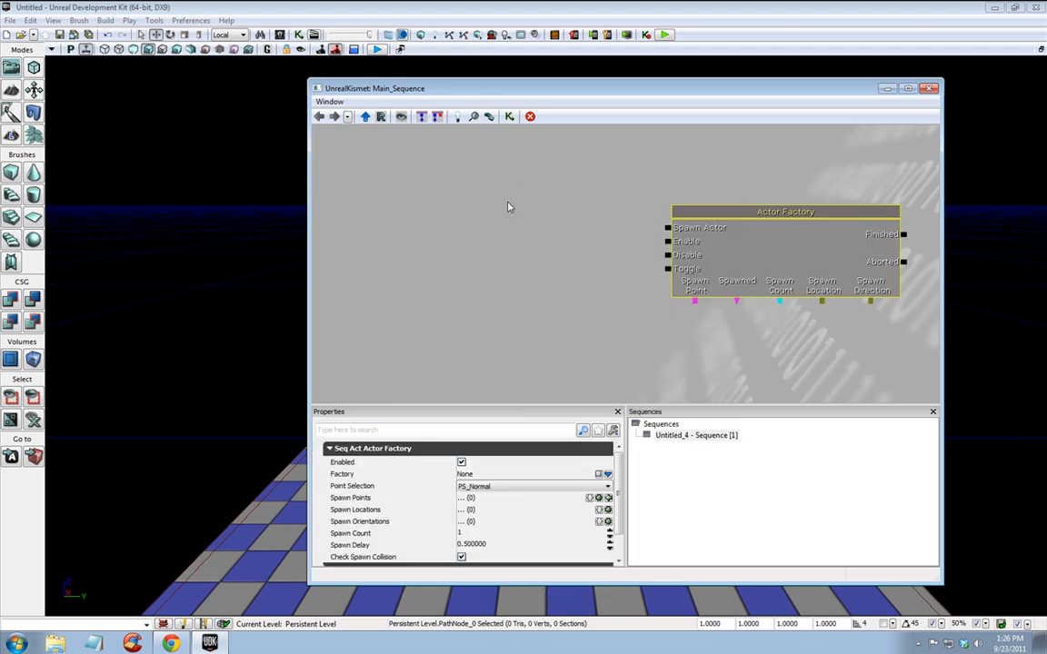
left_click(785, 211)
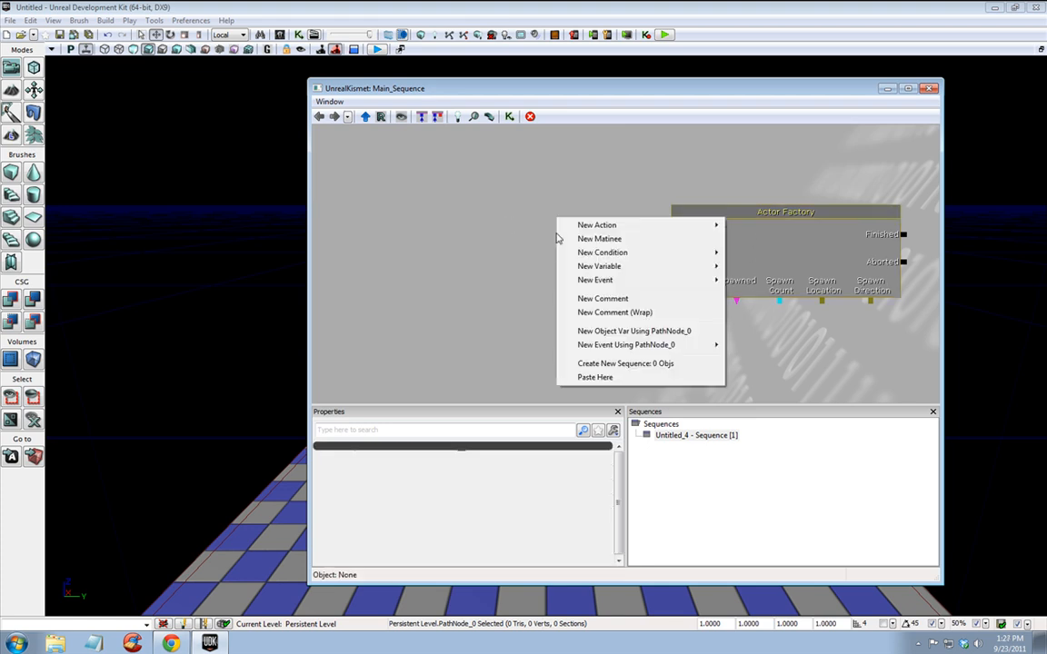
mouse_move(596, 280)
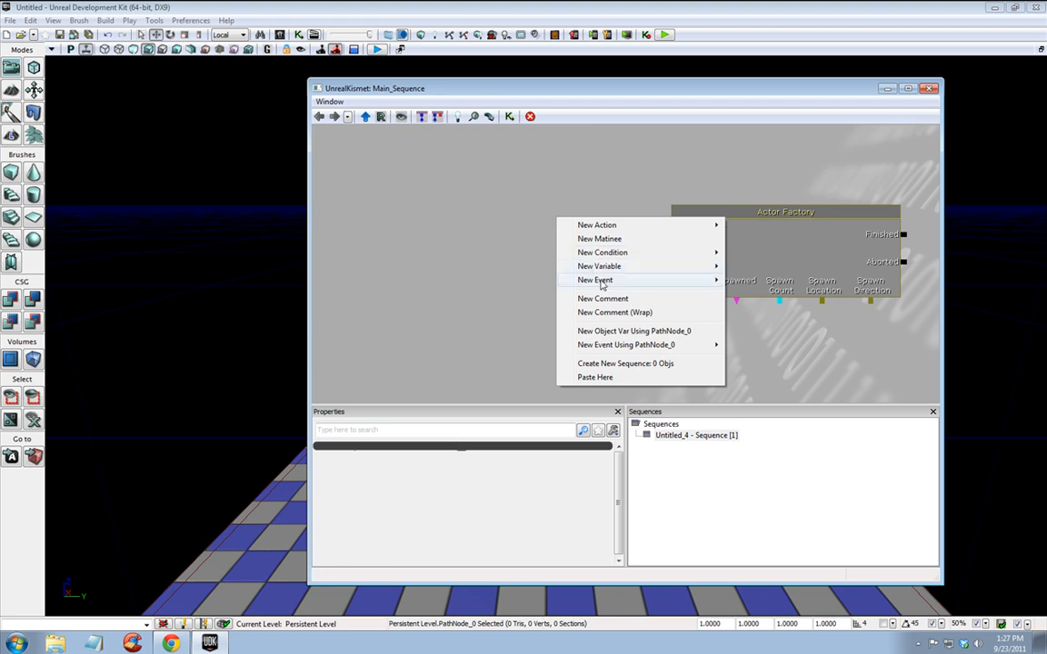
Create a Level Loaded event and link its Loaded and Visible output to Spawn Actor.
left_click(596, 280)
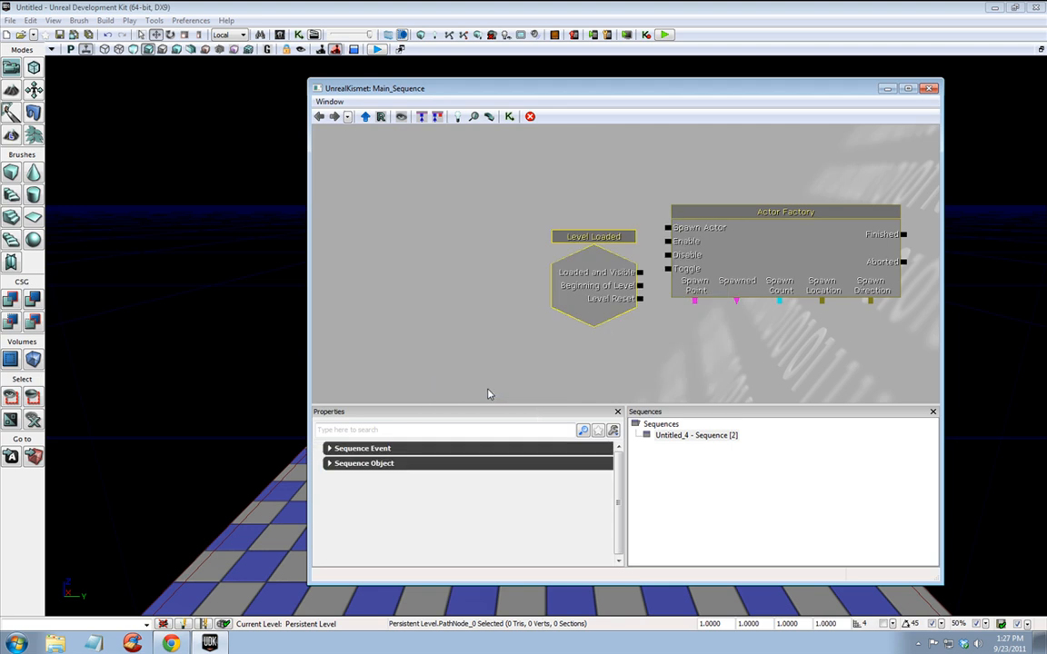
left_click(593, 283)
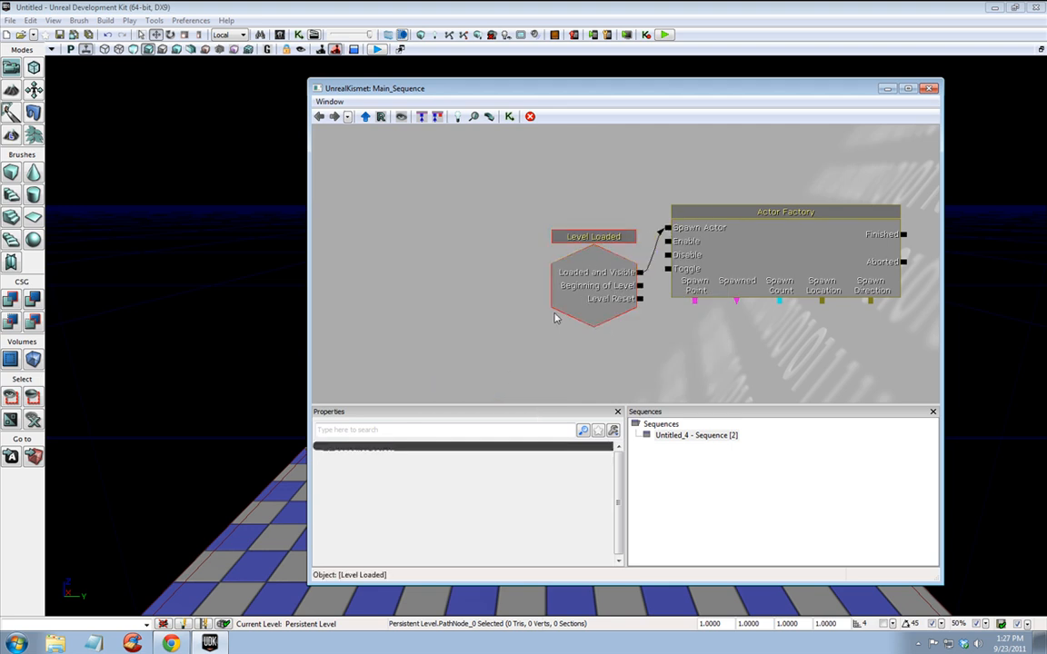
left_click(785, 211)
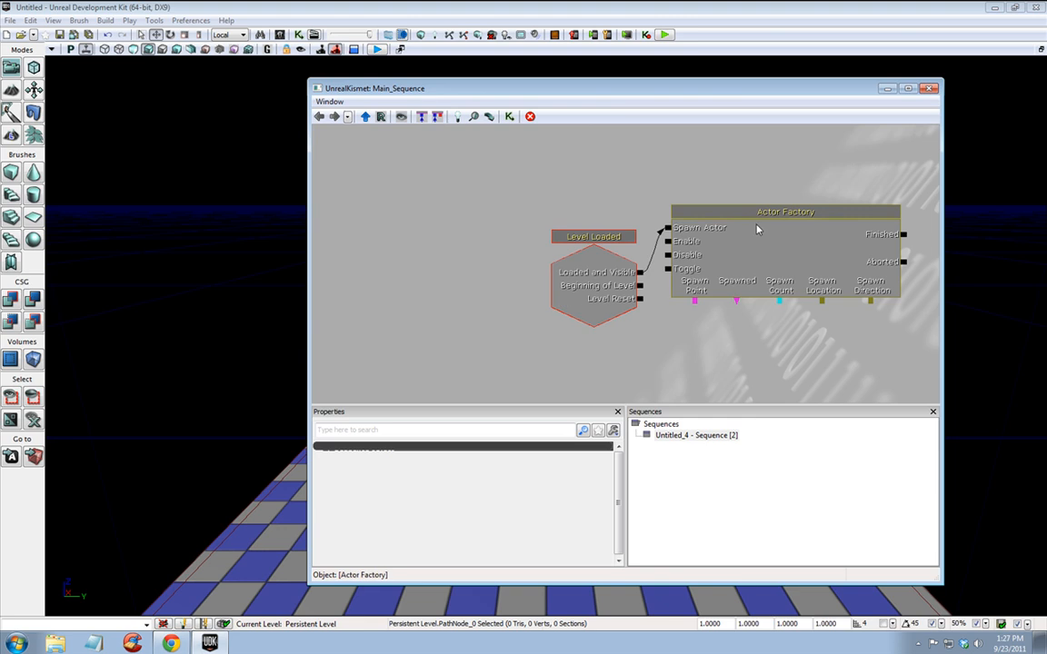
Set Factory to UTActorFactoryAI with Pawn Class UTPawn and Give Default Inventory ticked.
left_click(785, 211)
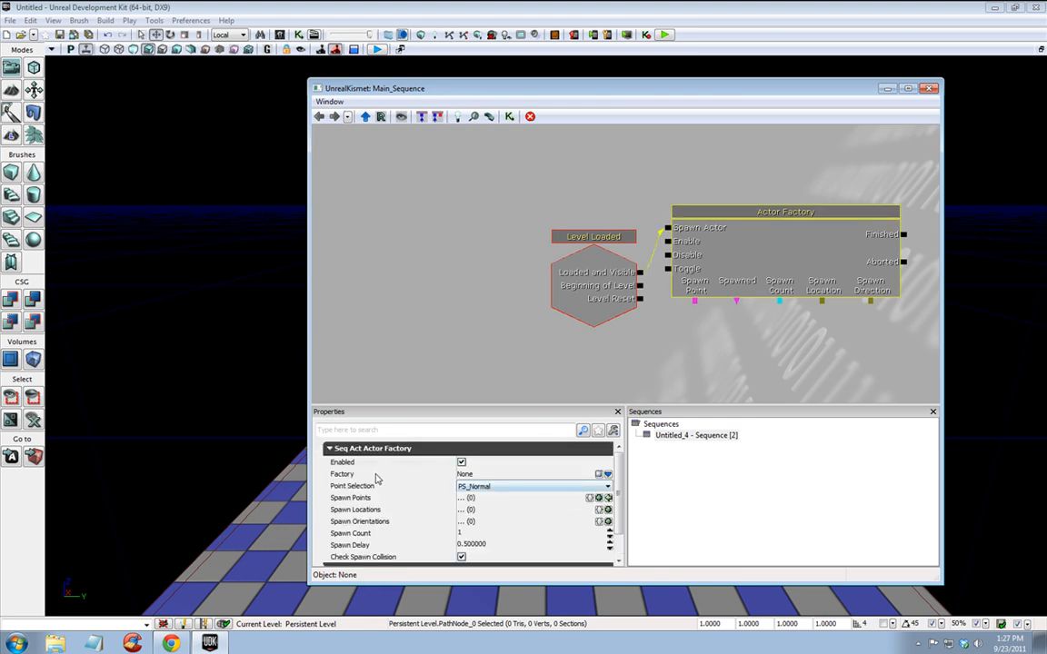
mouse_move(362, 472)
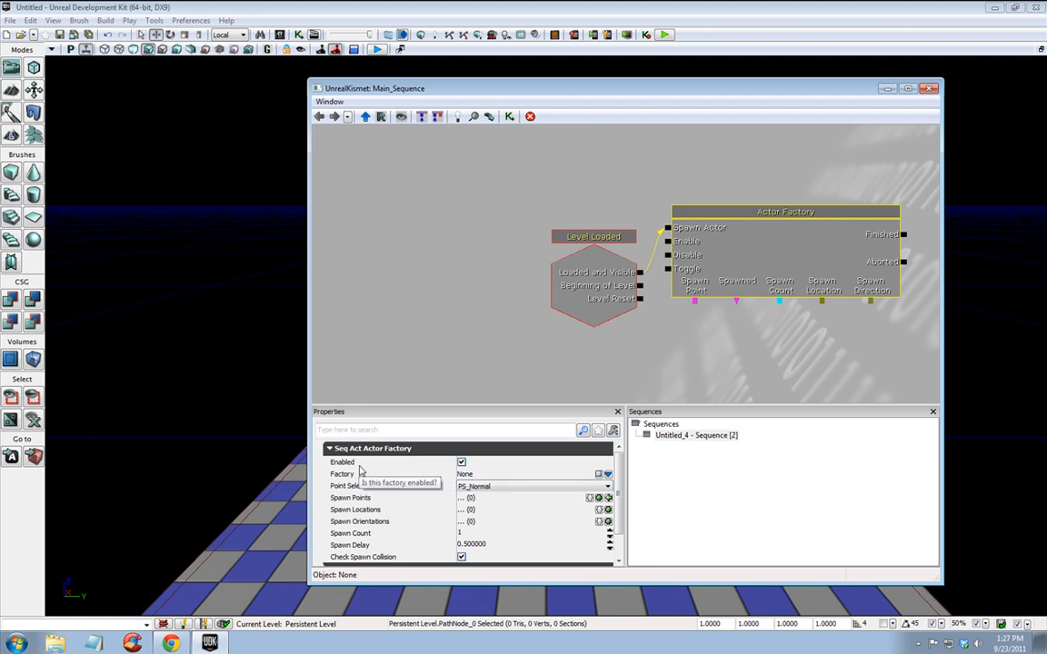
left_click(600, 473)
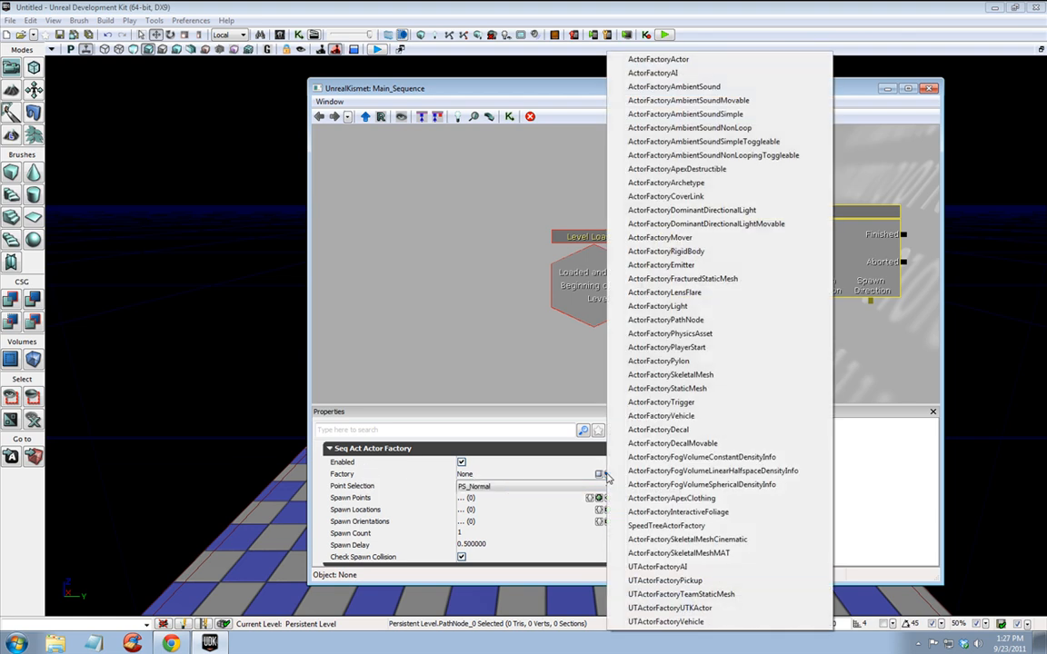
mouse_move(658, 567)
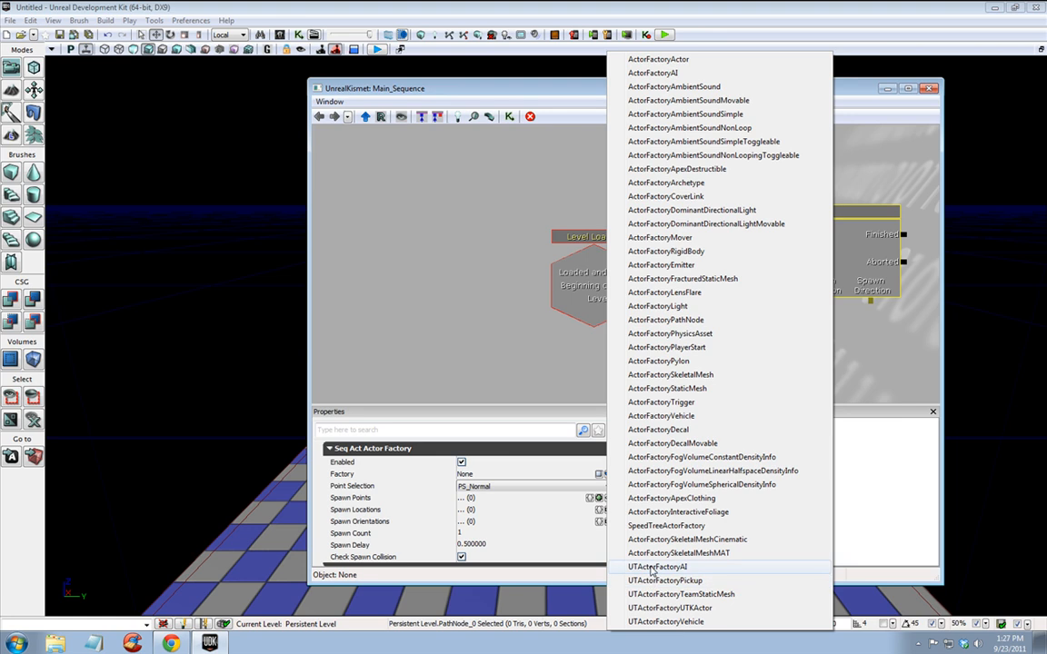
left_click(658, 567)
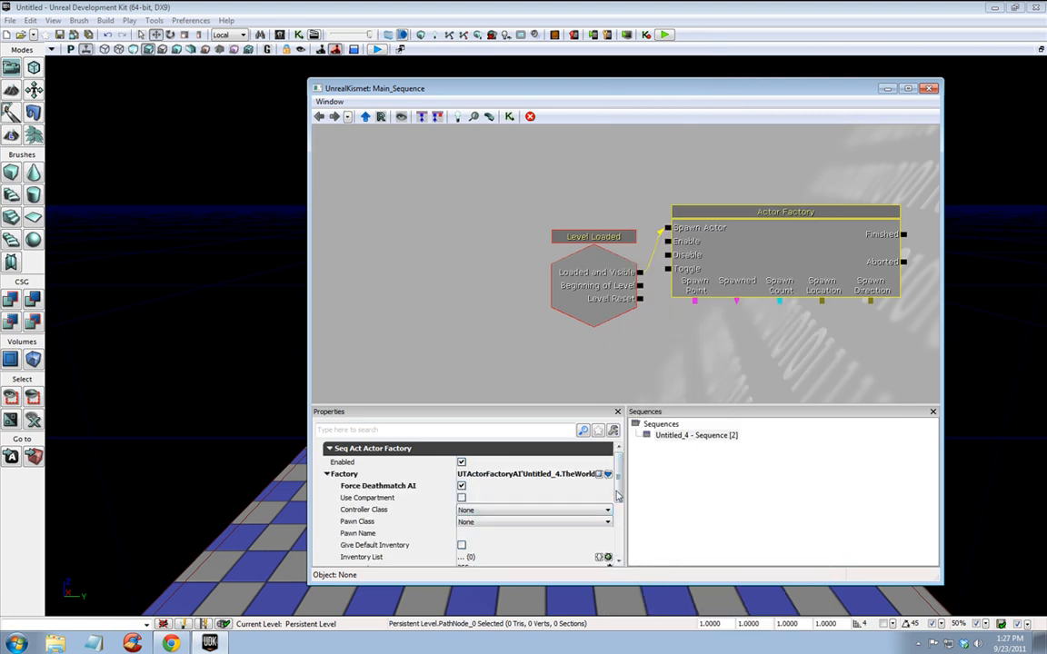
scroll("down", 3)
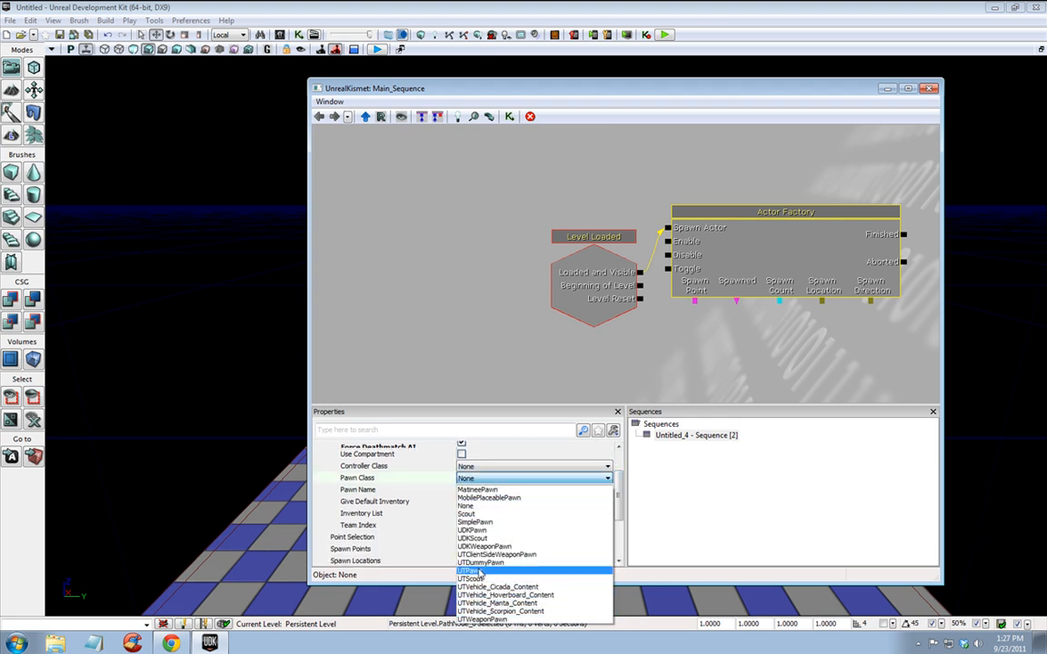
left_click(468, 571)
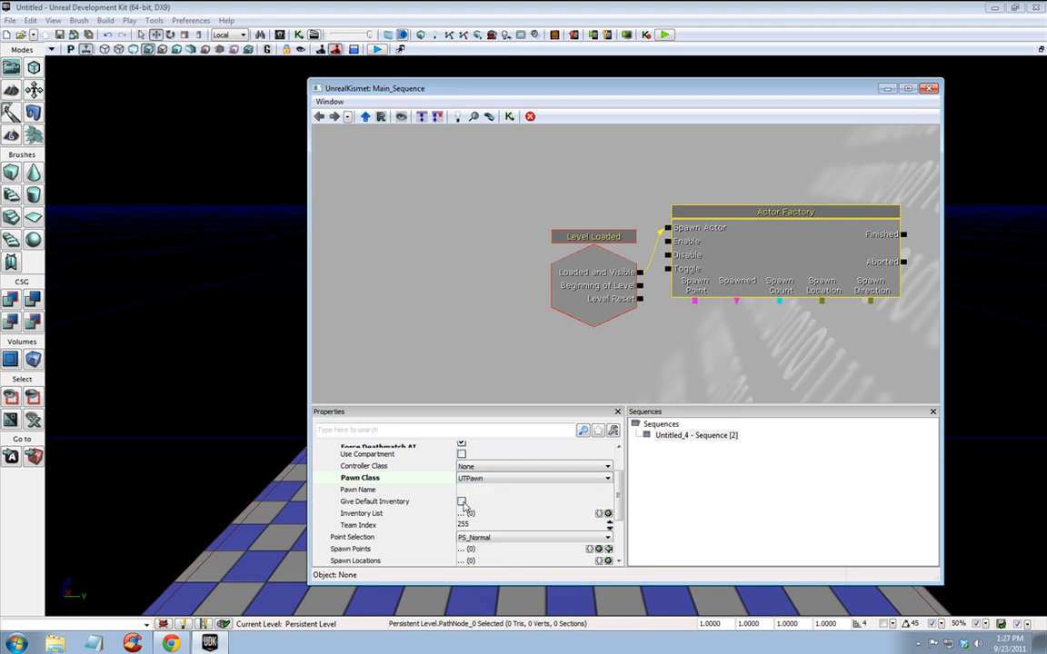
mouse_move(462, 502)
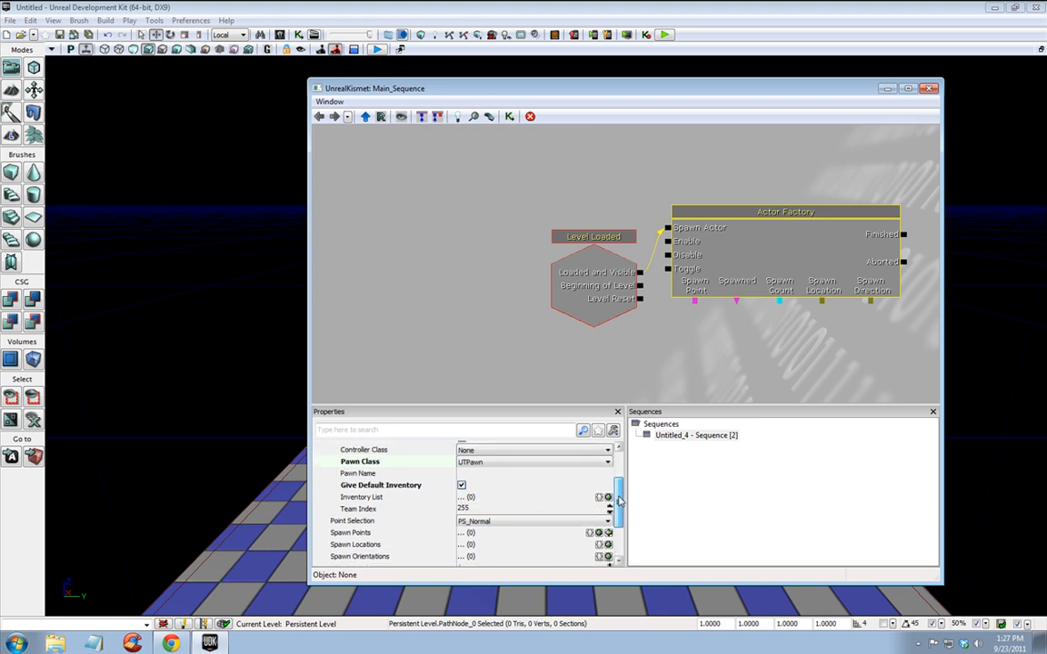
scroll("down", 3)
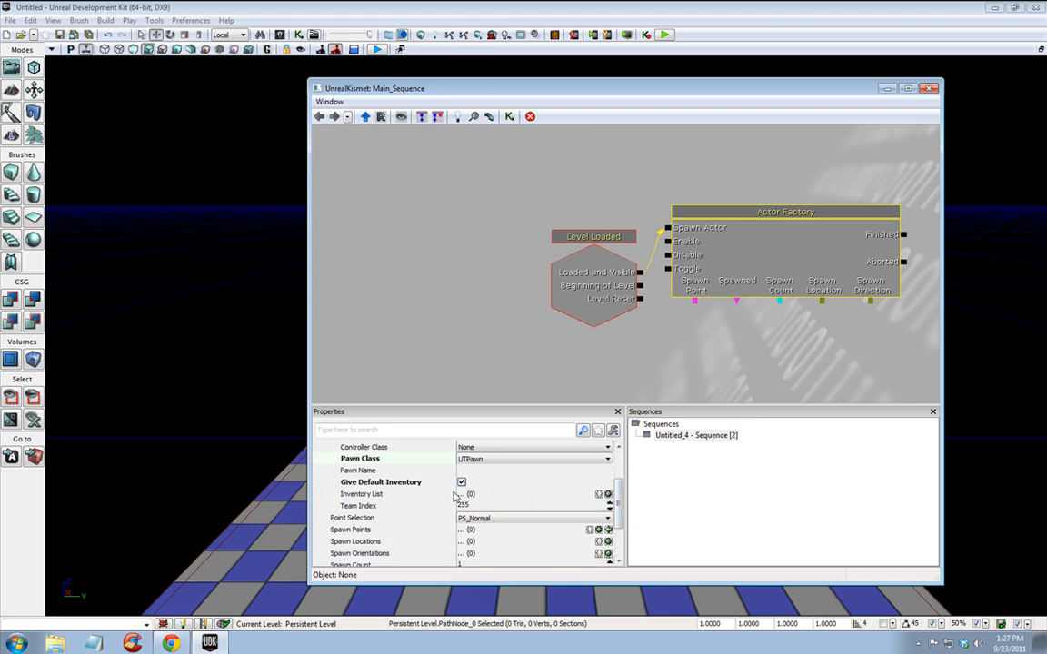
mouse_move(440, 487)
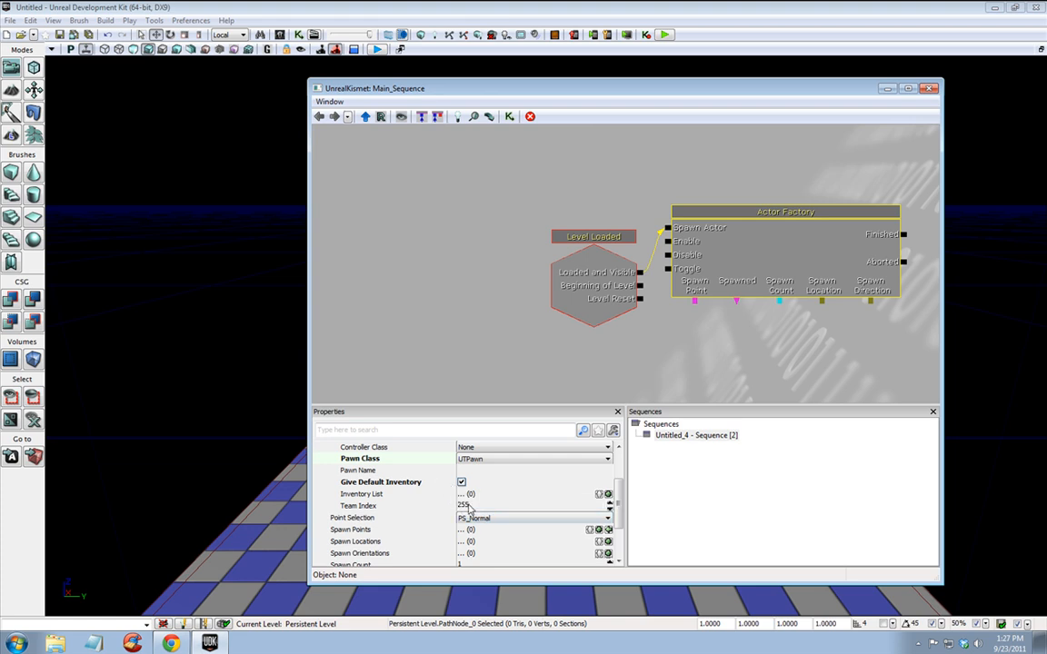
scroll("down", 3)
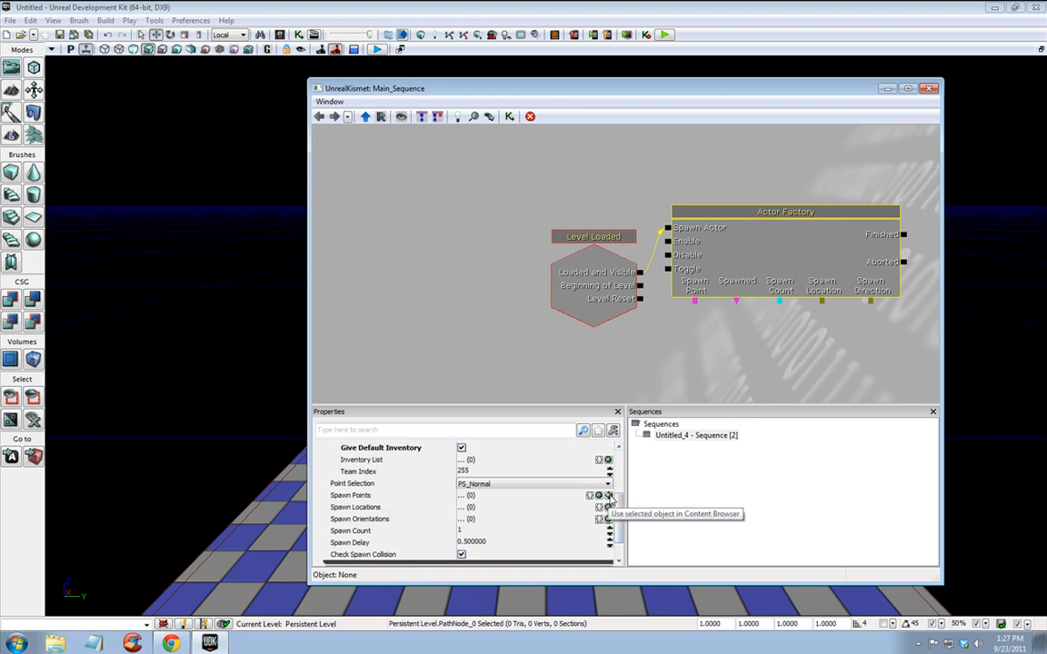
Assign the selected PathNode_0 as the Actor Factory's Spawn Points entry.
left_click(607, 494)
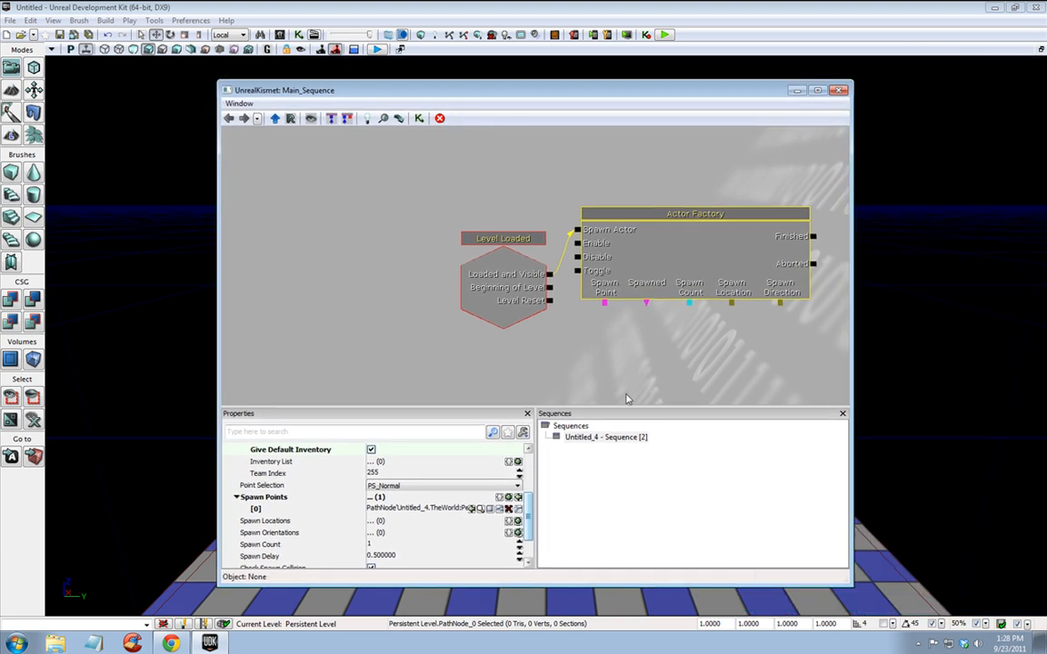
scroll("down", 3)
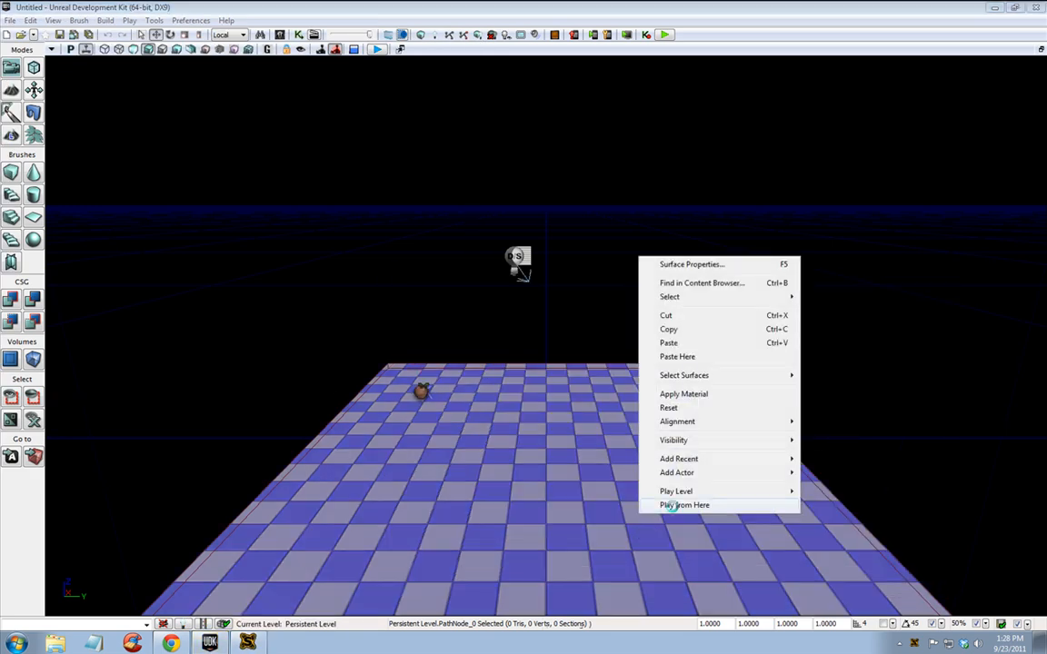
Launch Play from Here at a spot on the checkered floor.
left_click(684, 505)
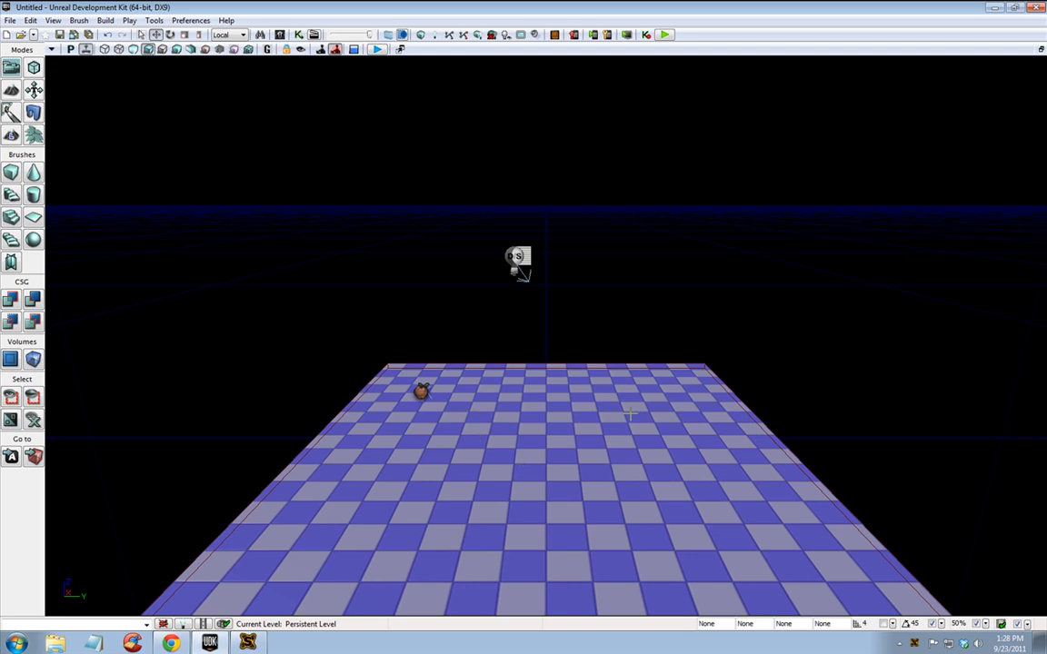
mouse_move(341, 389)
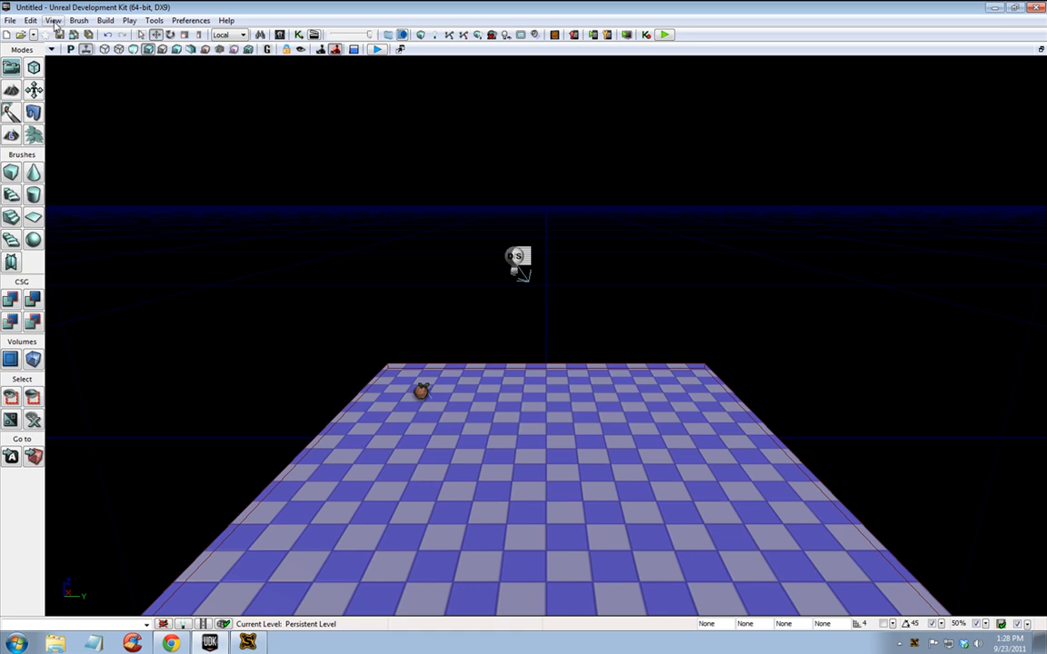
Choose the map's Default Game Type in World Properties via the View menu.
left_click(51, 20)
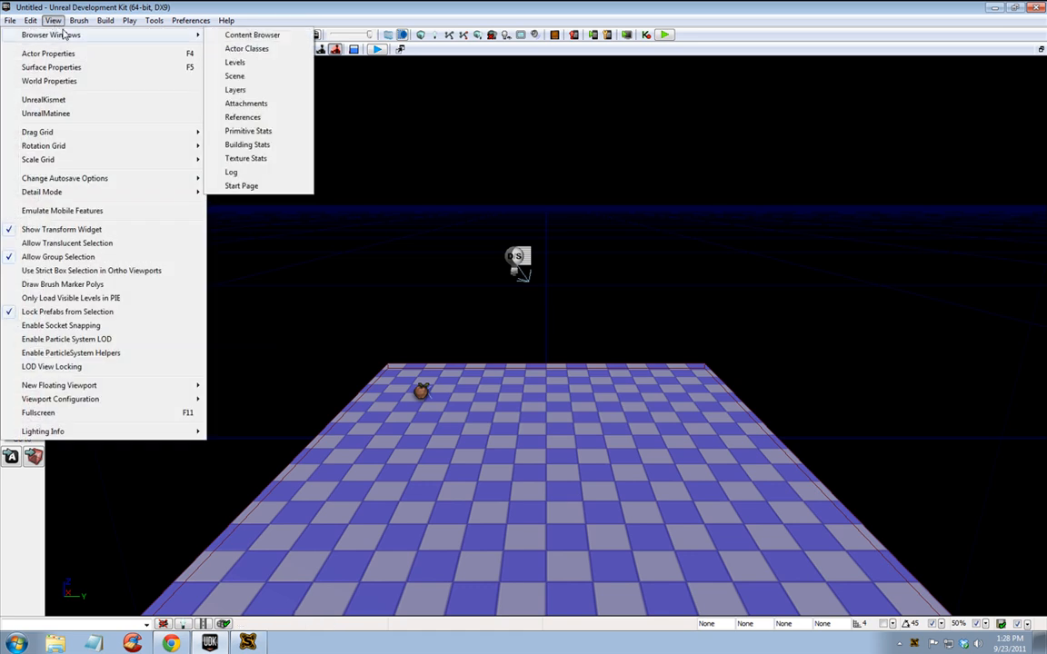
mouse_move(49, 80)
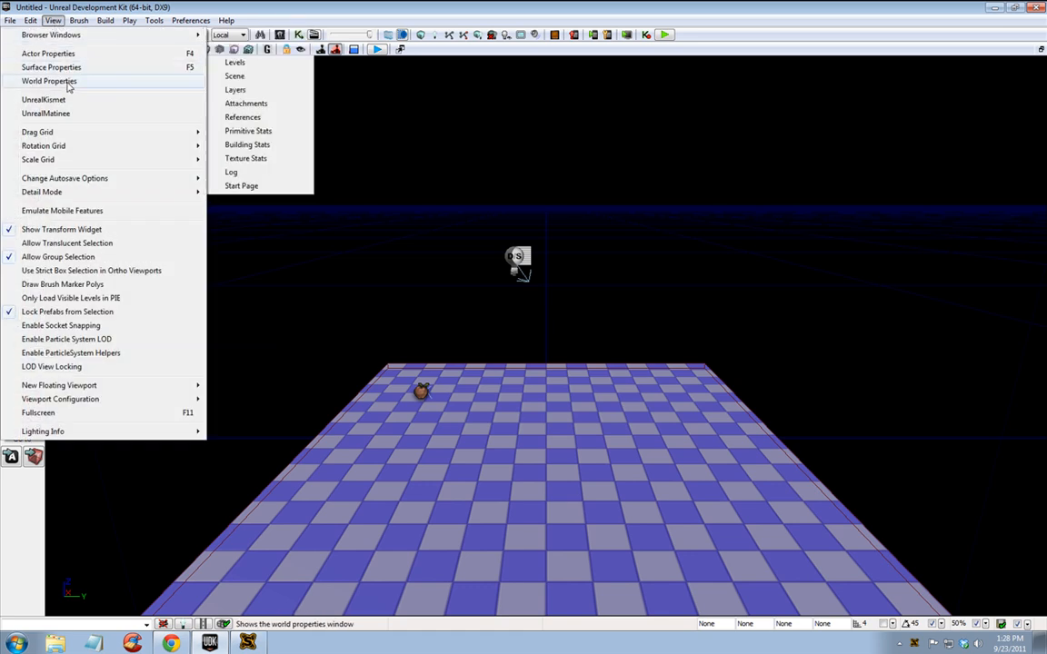
left_click(49, 80)
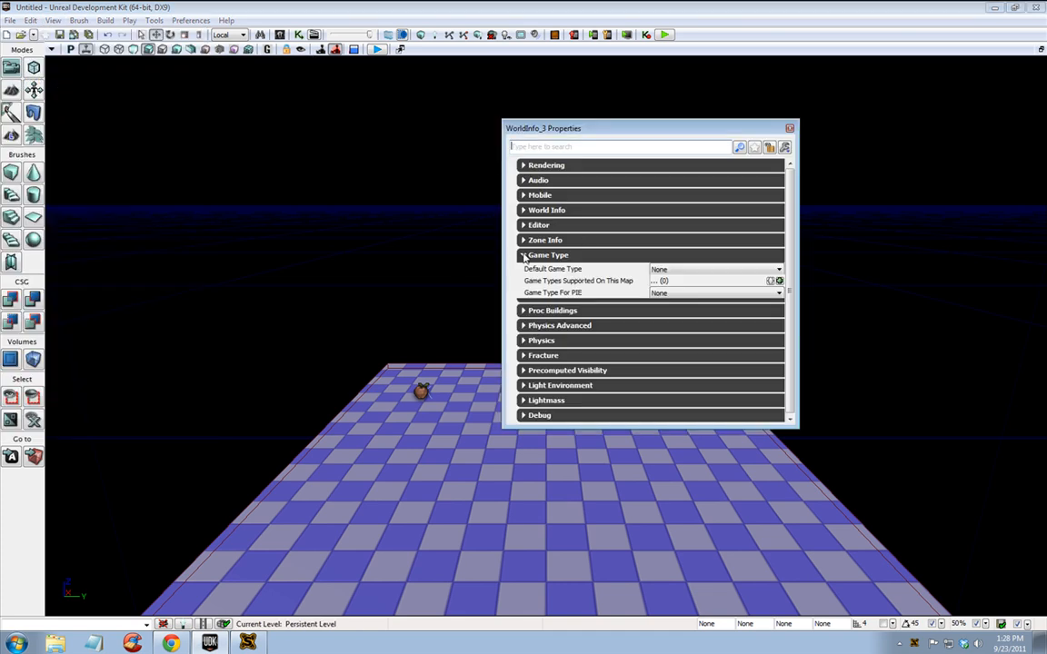
left_click(549, 255)
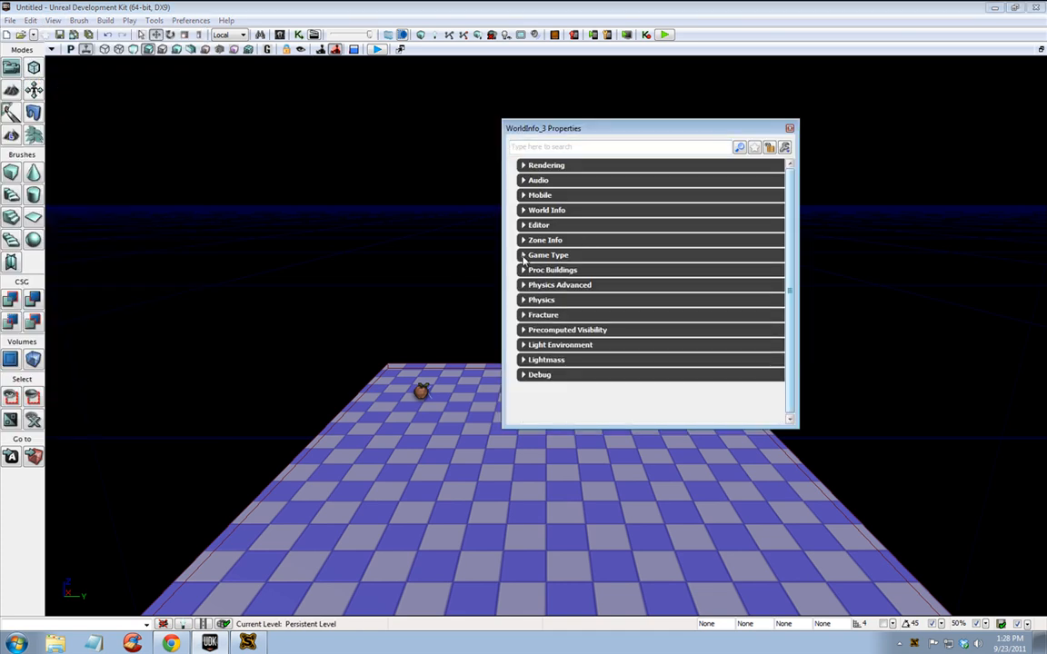
left_click(549, 255)
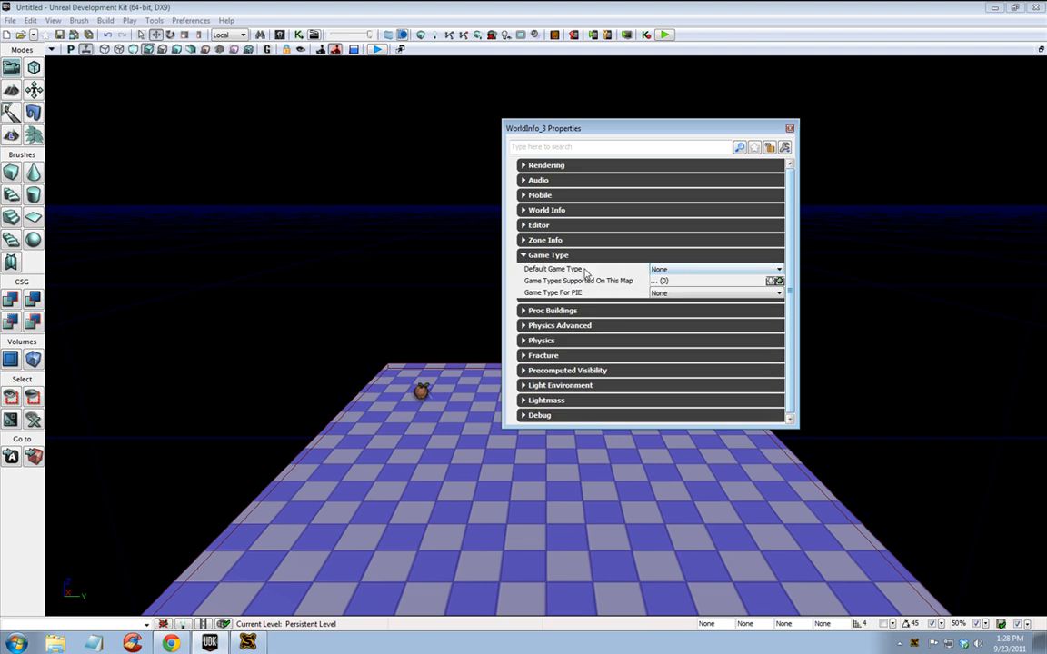
left_click(777, 269)
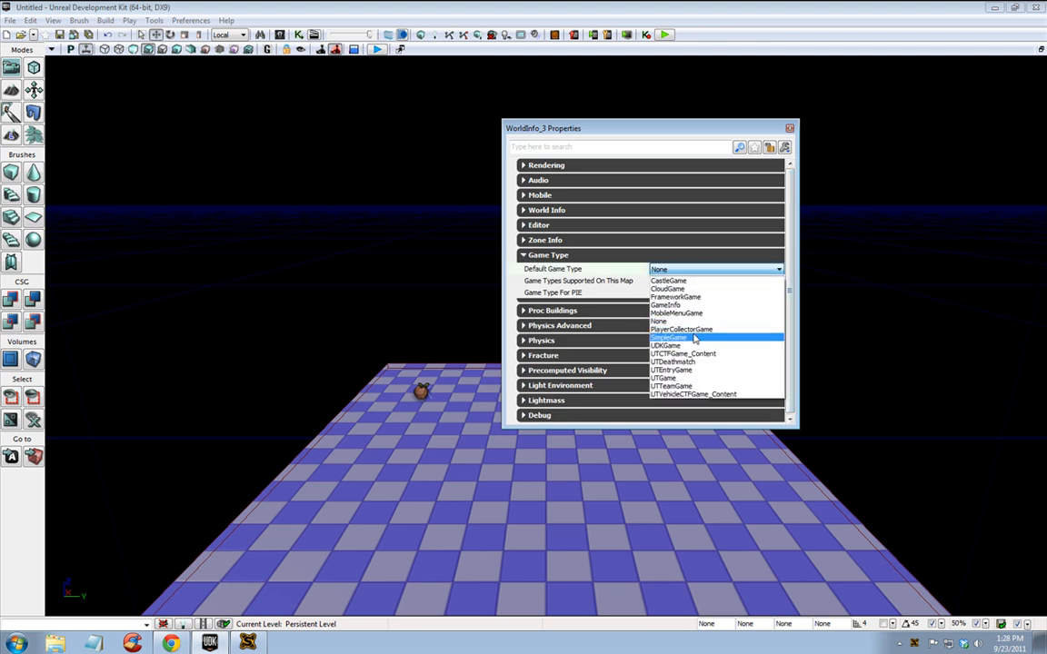
left_click(665, 345)
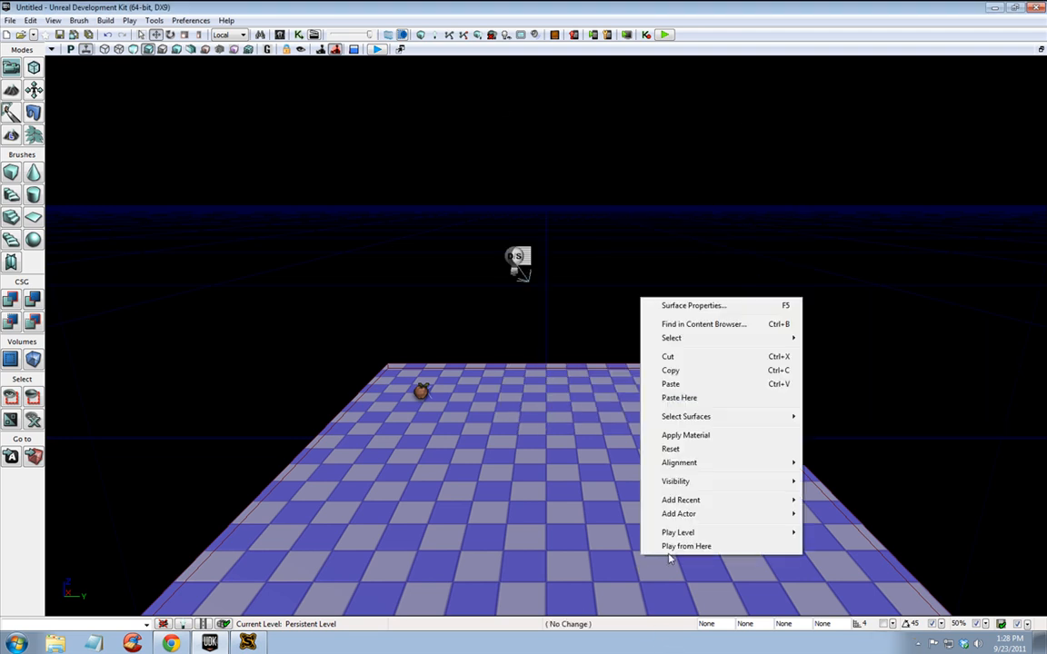
Return to the viewport and reopen Kismet with the Actor Factory selected.
left_click(686, 545)
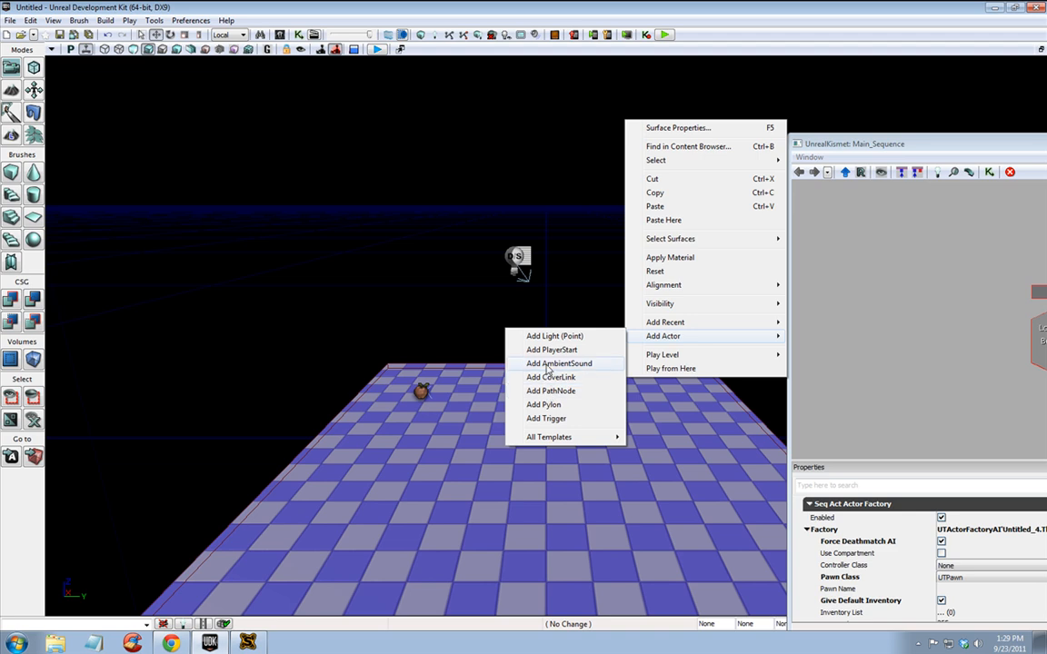
Place two additional PathNode actors at separate spots on the floor.
left_click(551, 389)
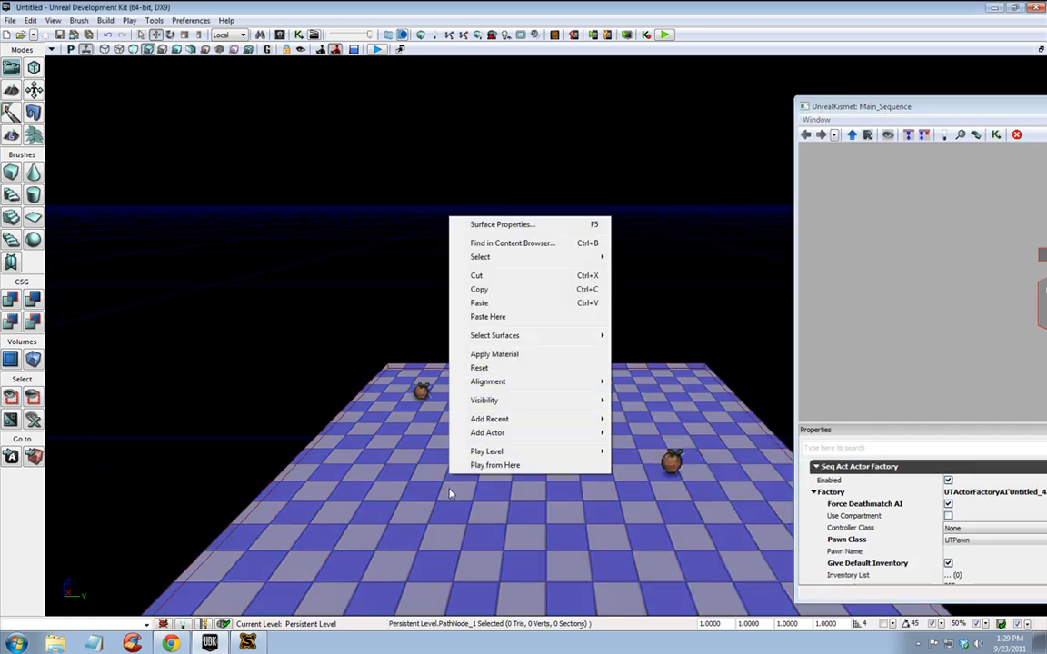
left_click(487, 432)
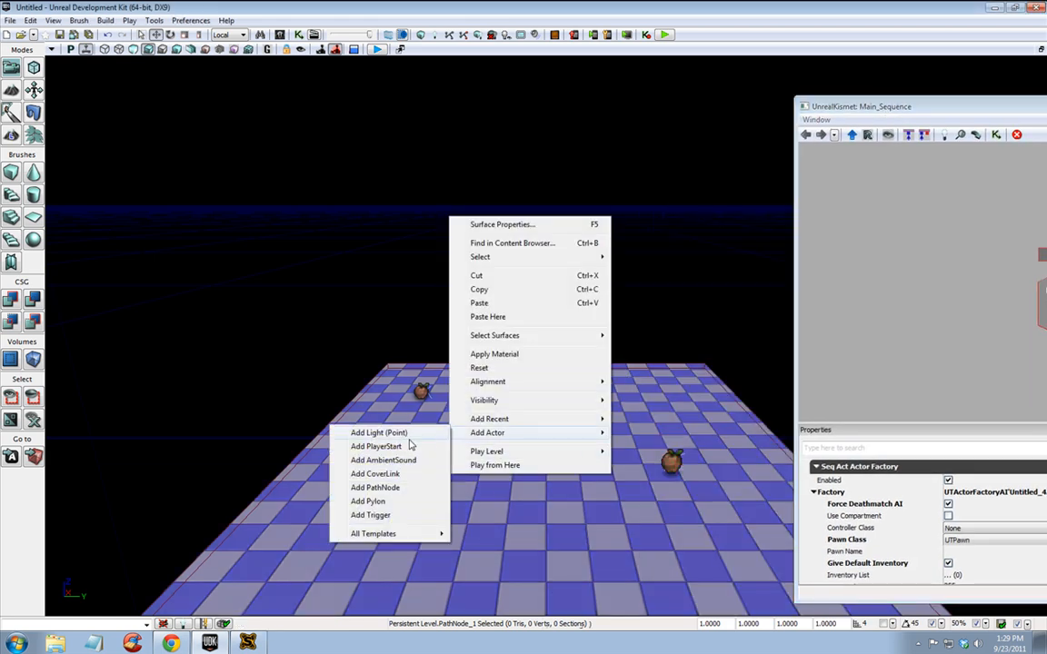
left_click(376, 447)
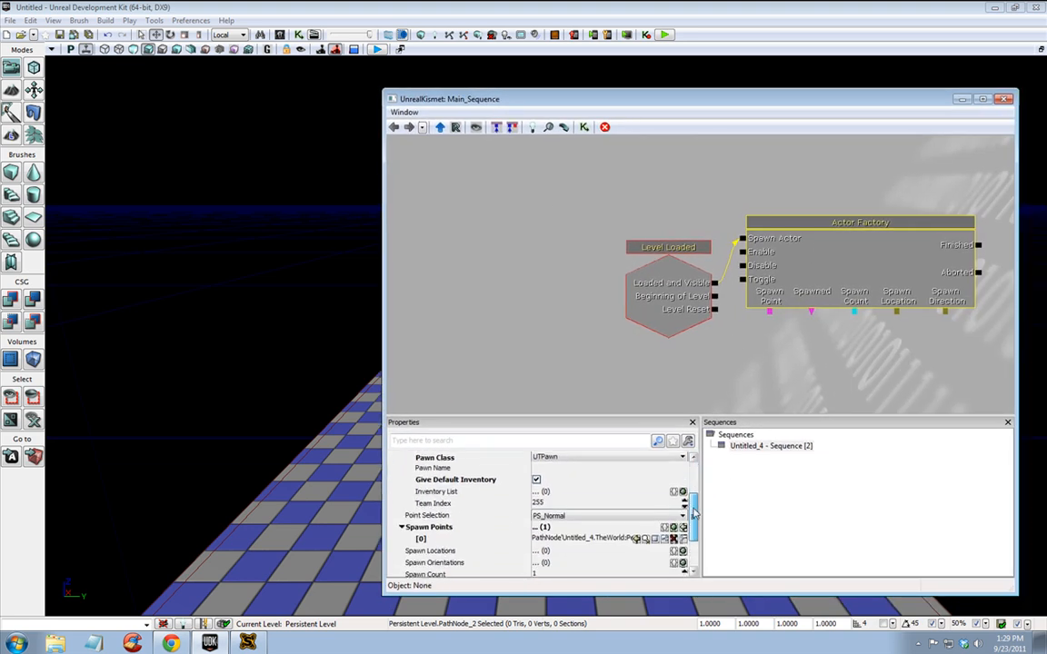
Add two Spawn Points entries and fill them with the new path nodes, totalling three.
scroll("down", 3)
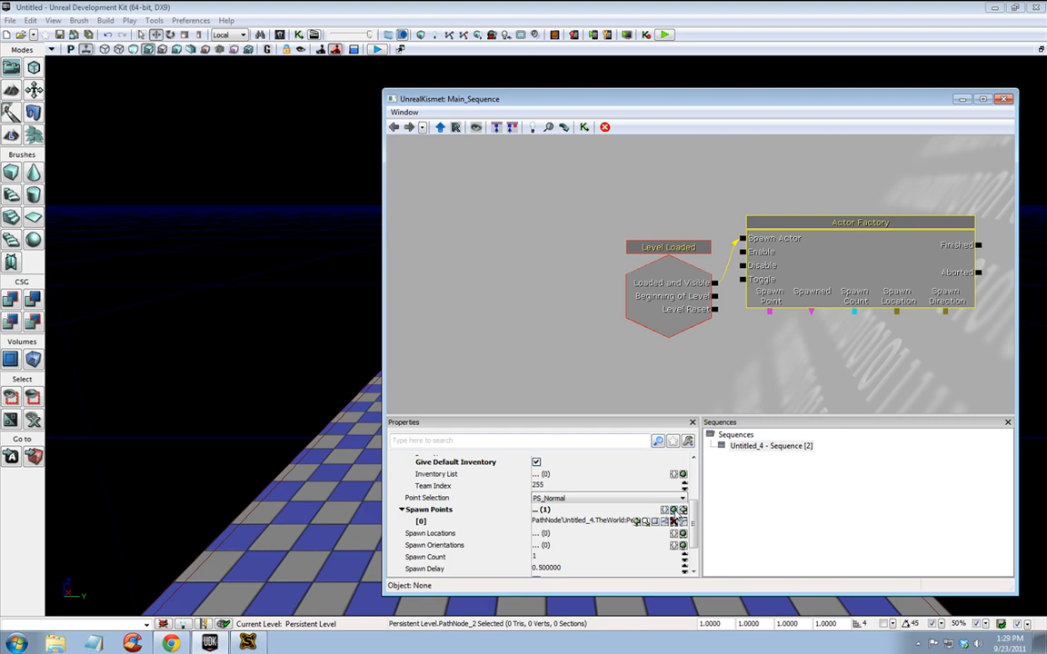
left_click(681, 511)
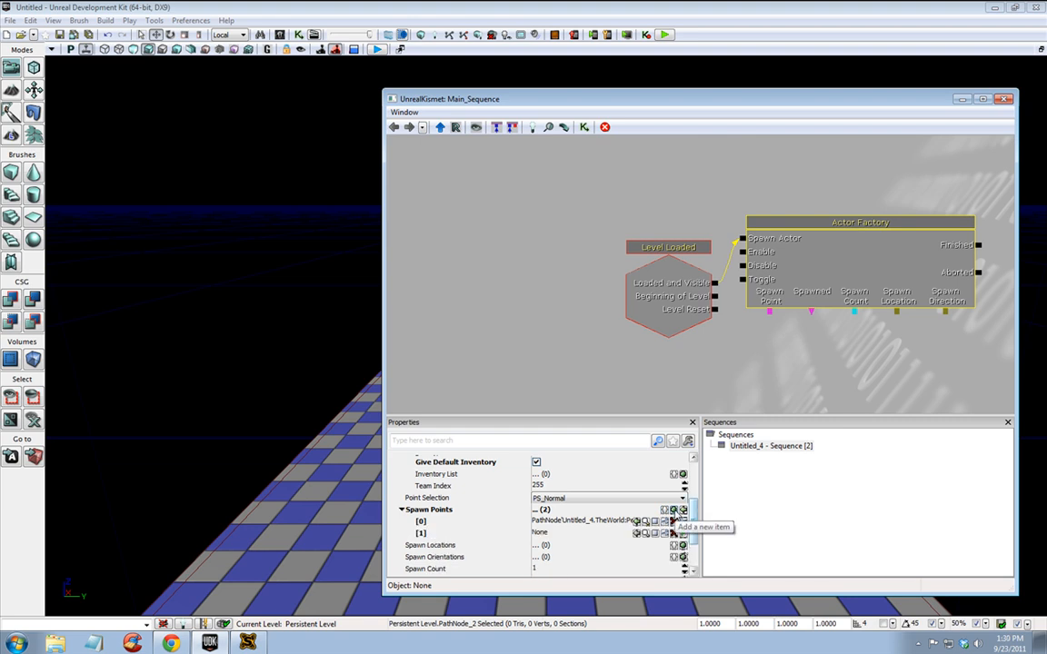
mouse_move(621, 536)
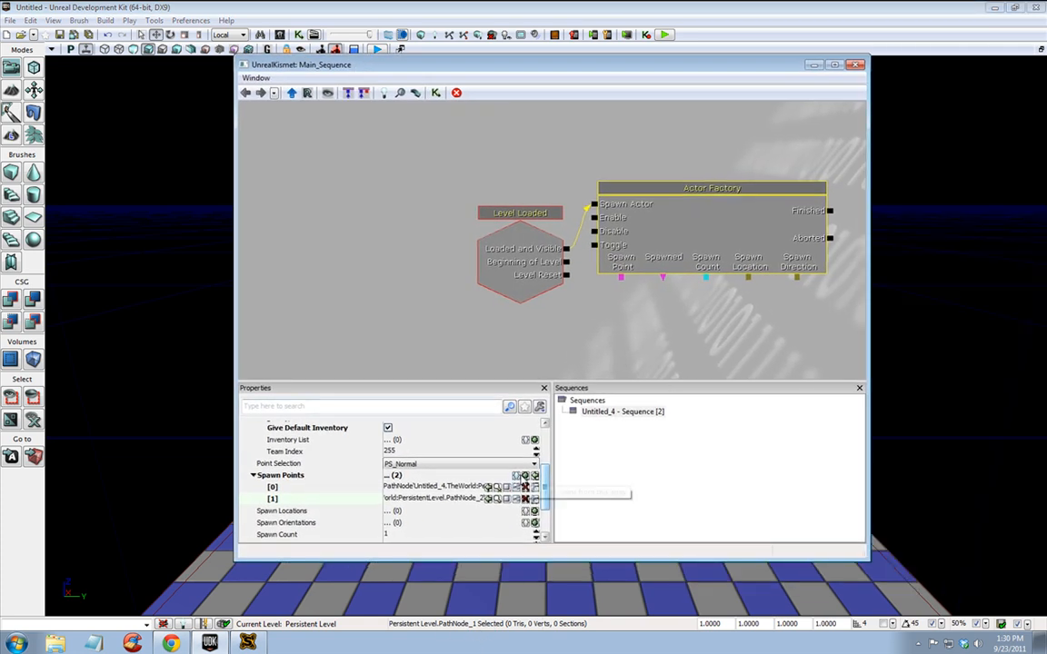
left_click(534, 476)
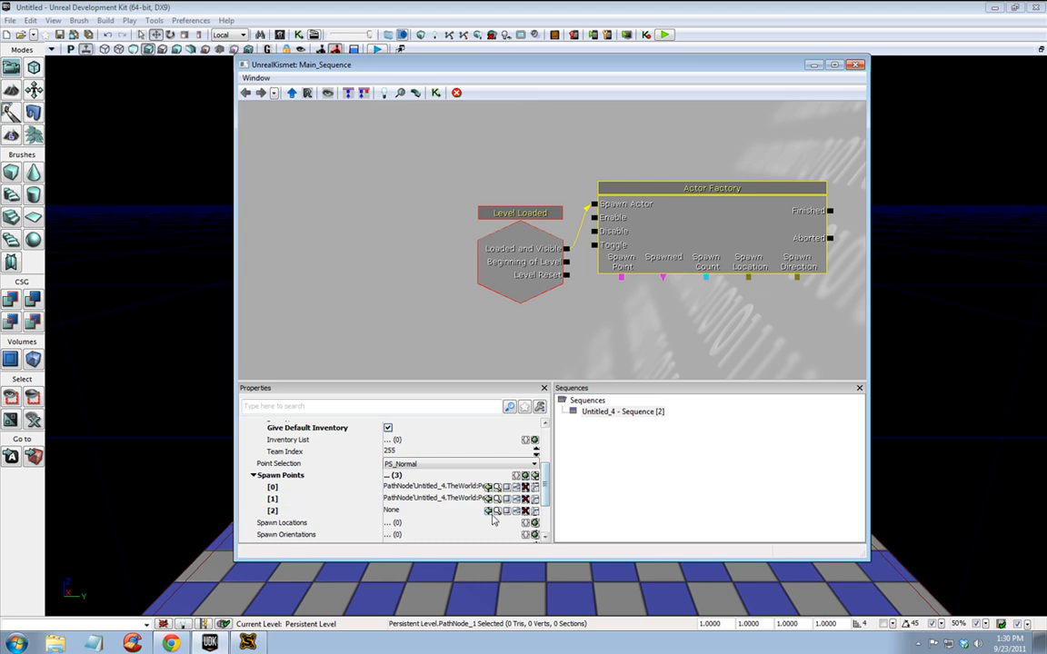
left_click(487, 511)
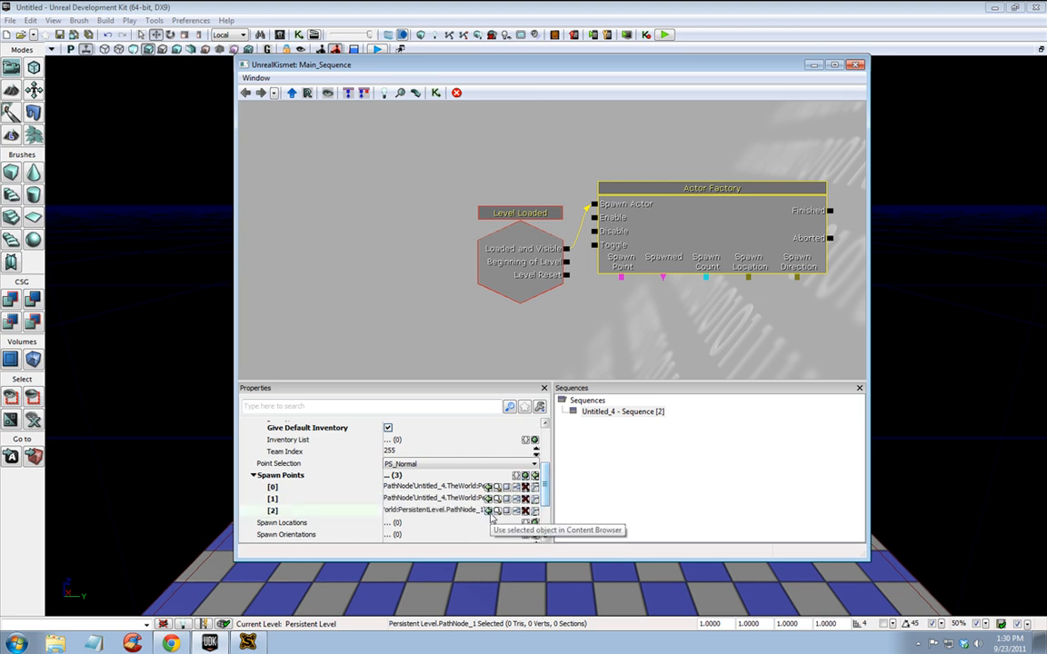
mouse_move(490, 516)
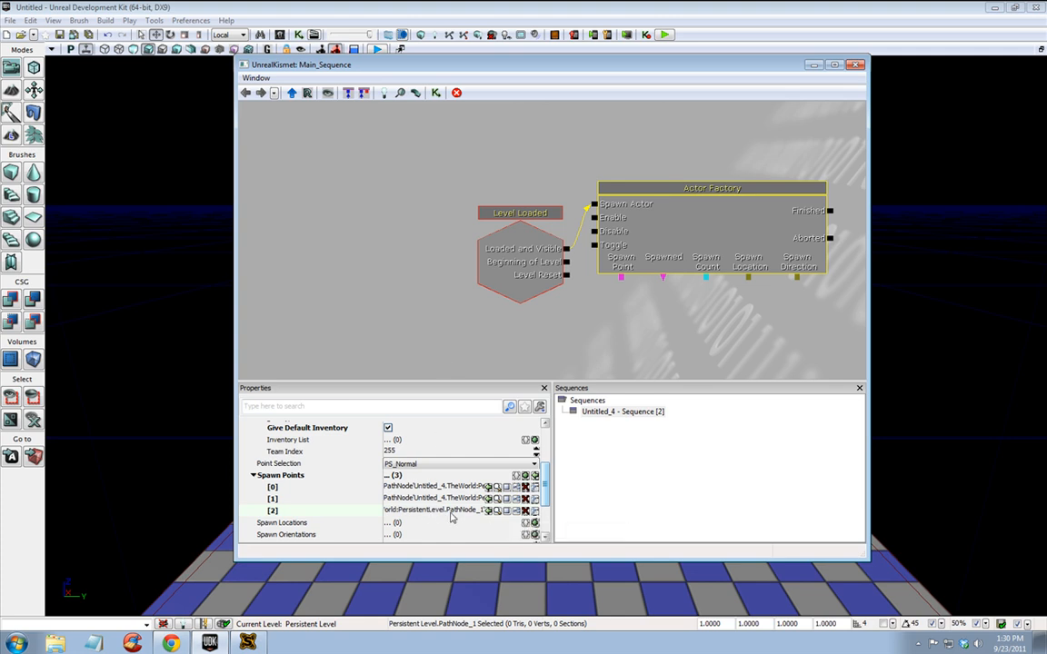
left_click(854, 65)
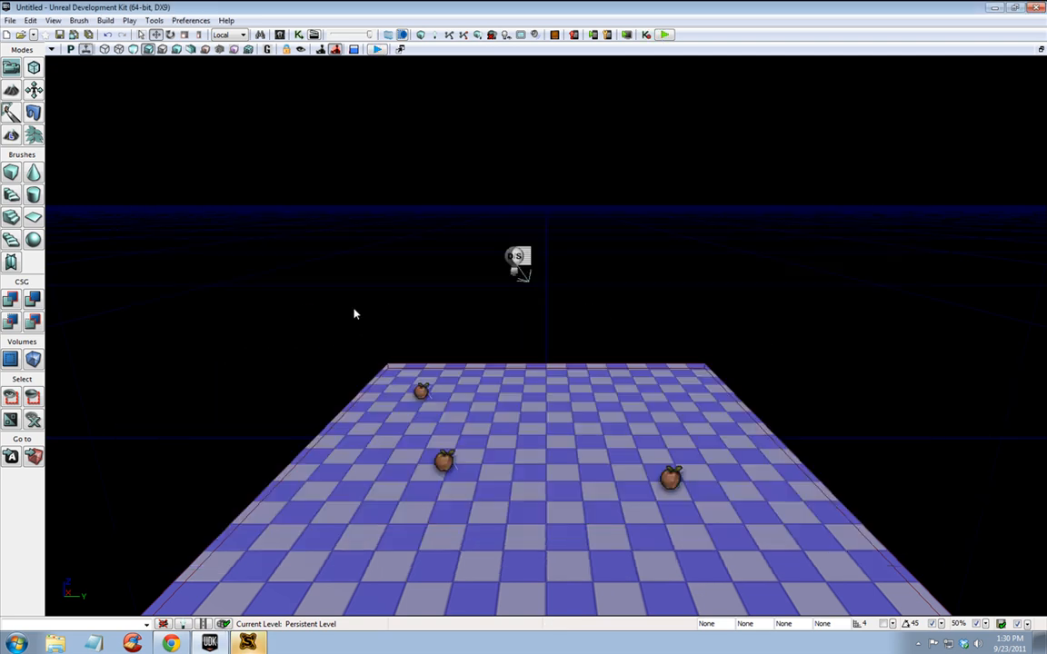
mouse_move(211, 643)
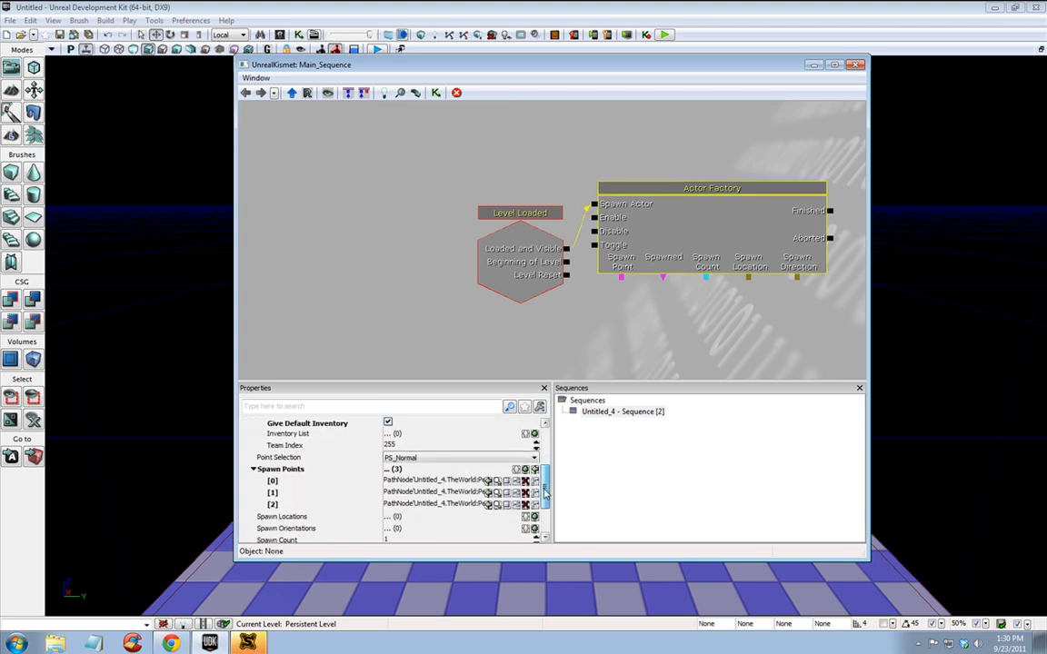
scroll("down", 3)
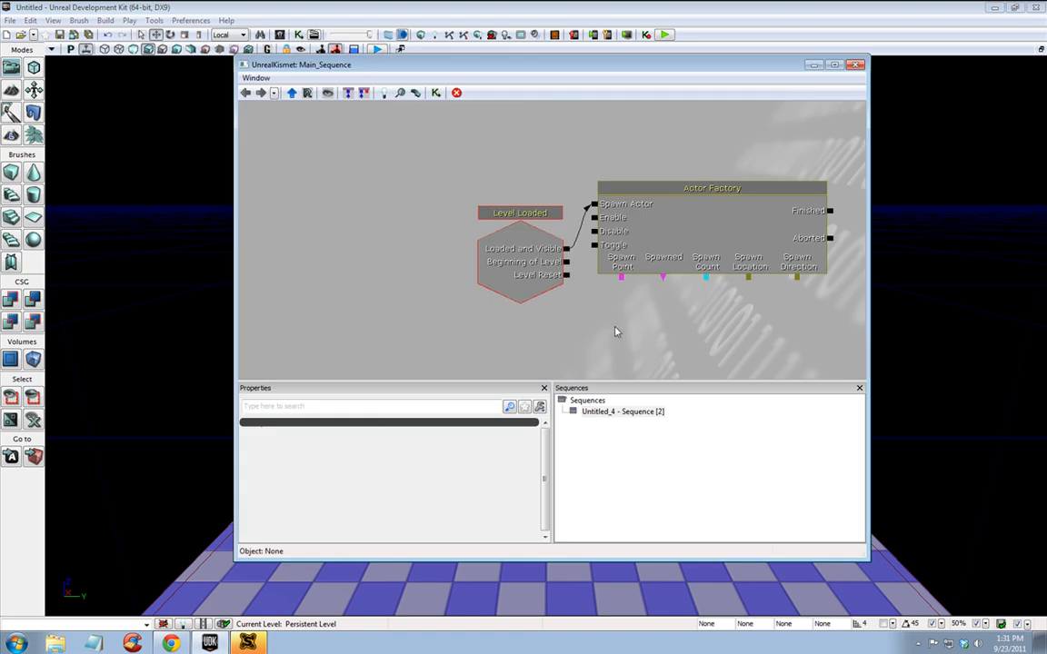
Give the Actor Factory a spawn count of 99 and a spawn delay of 1 second.
left_click(712, 187)
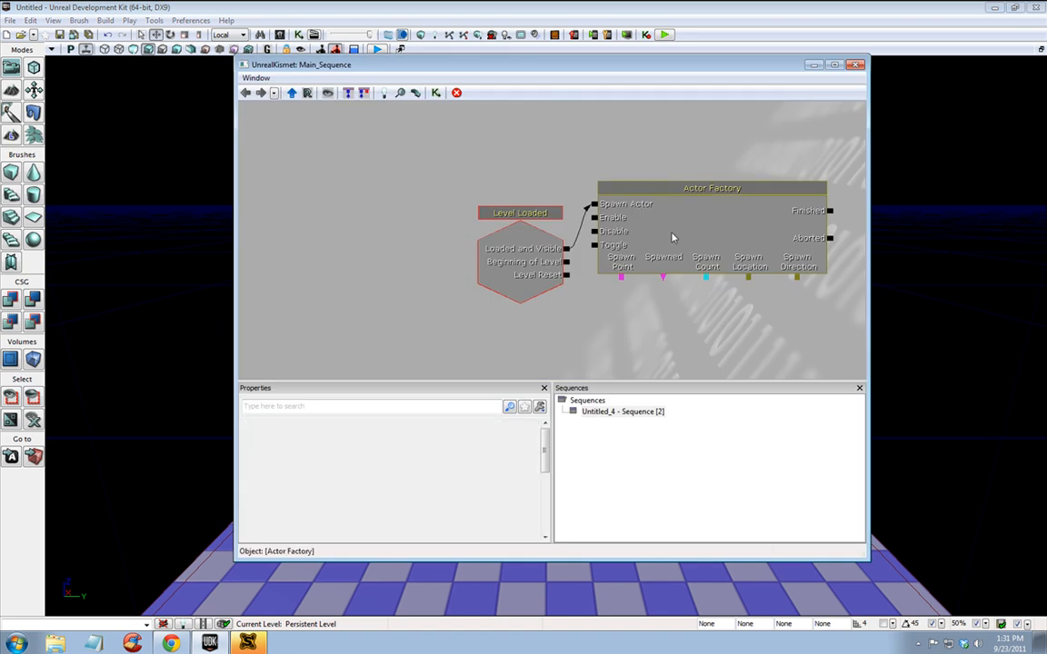
left_click(712, 187)
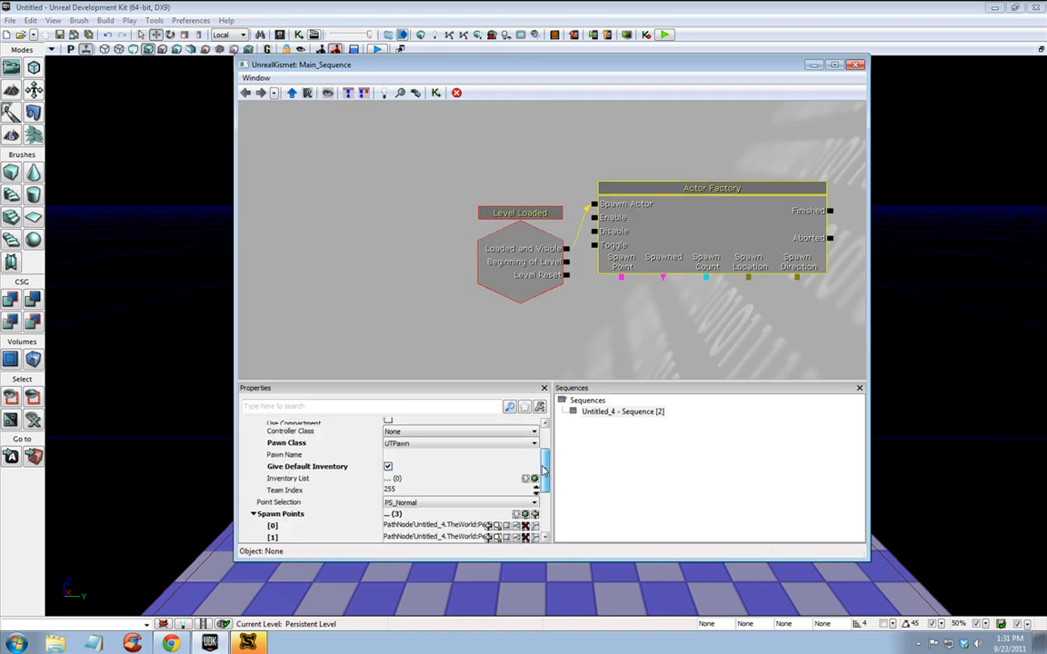
scroll("down", 3)
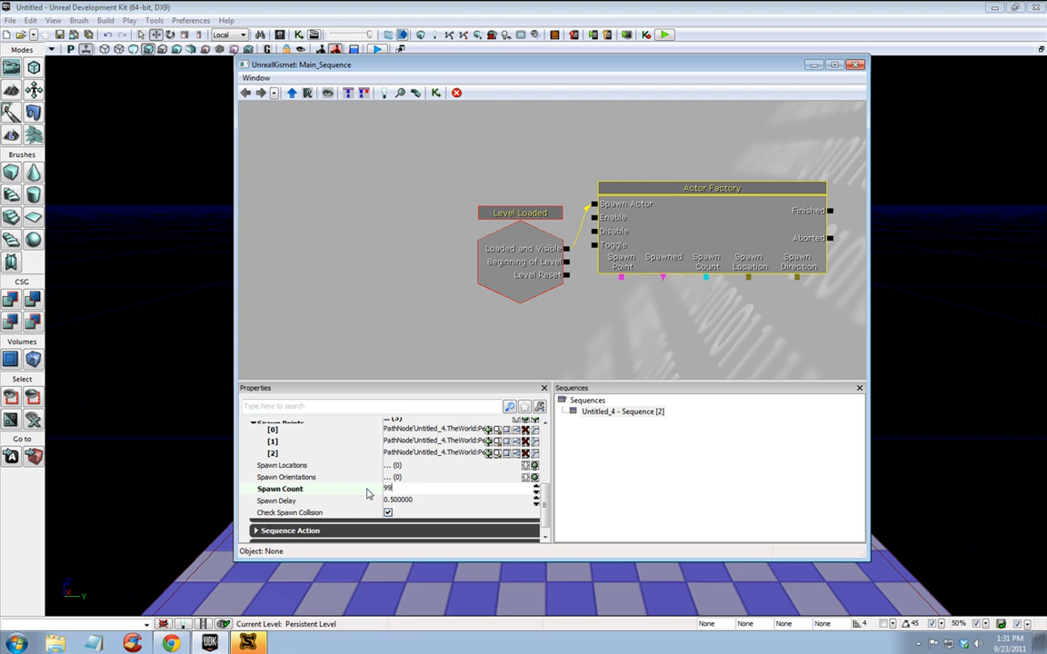
left_click(398, 501)
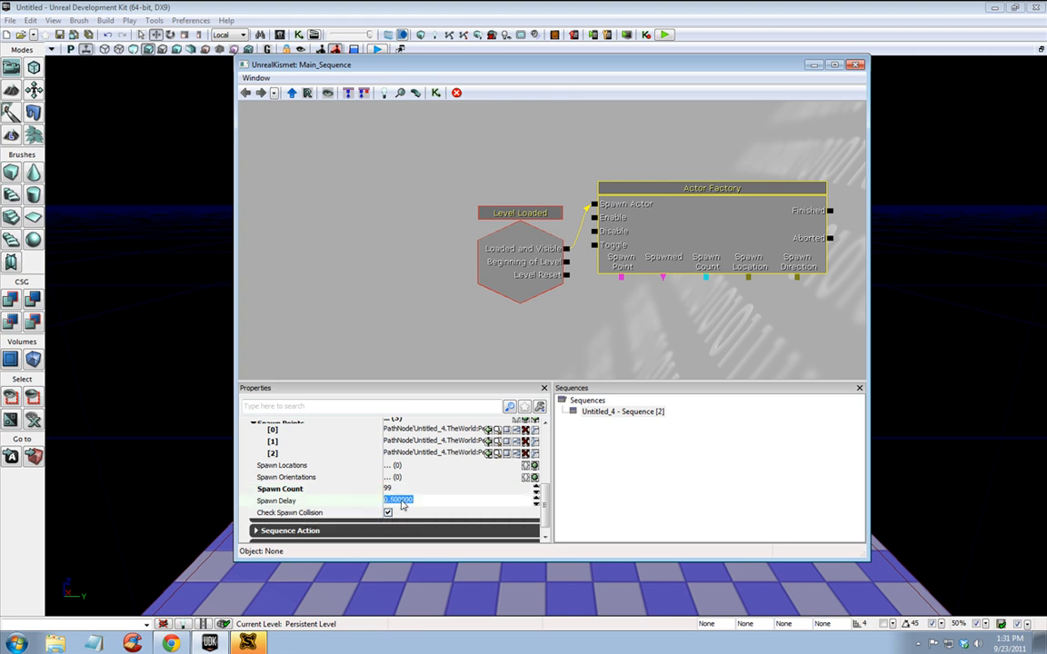
type("1")
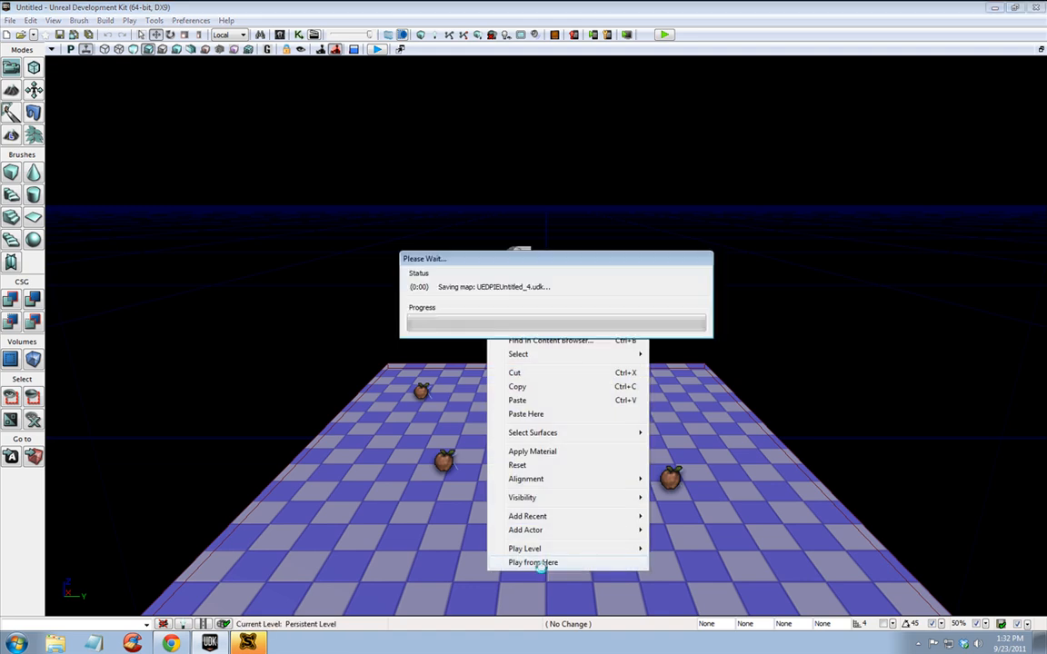
Launch a play-in-editor preview from the floor to watch a spawned bot appear.
left_click(532, 562)
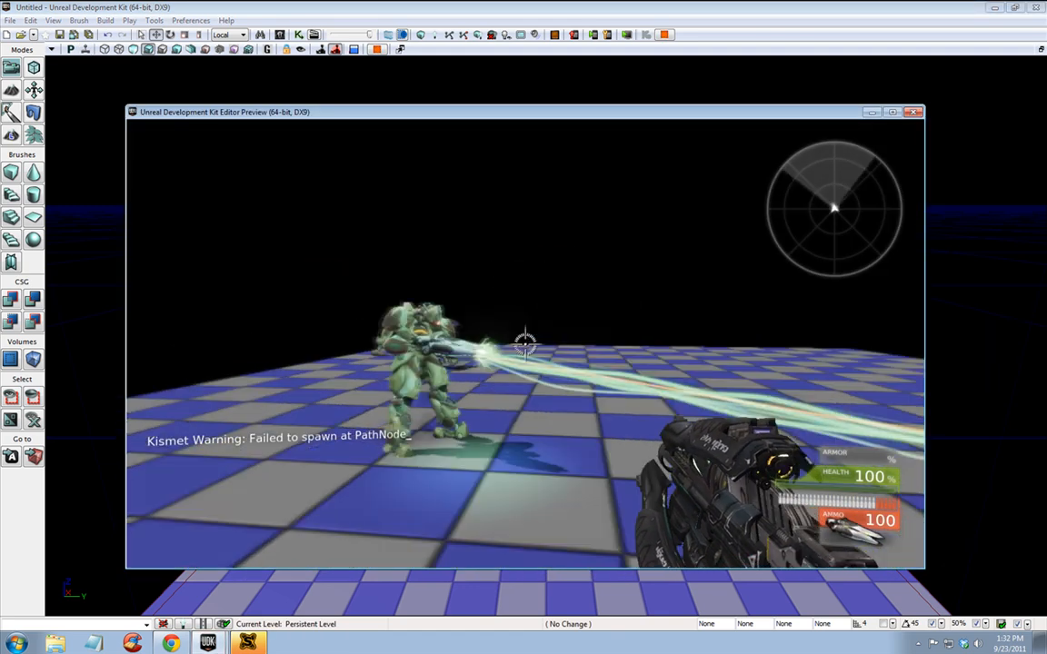